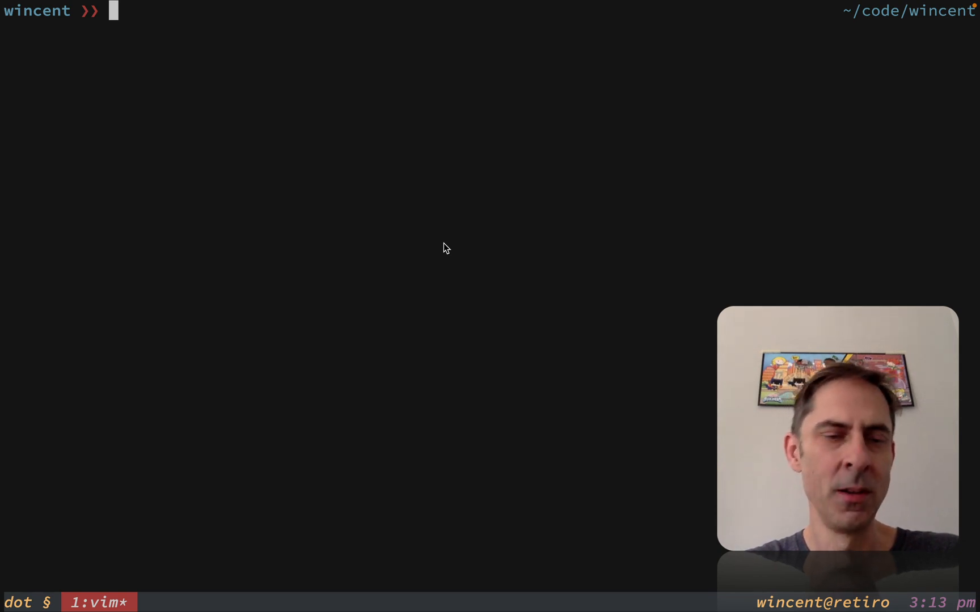
# - Request several empty prompts in a row to show the lag before each new prompt appears
pyautogui.press('Return')
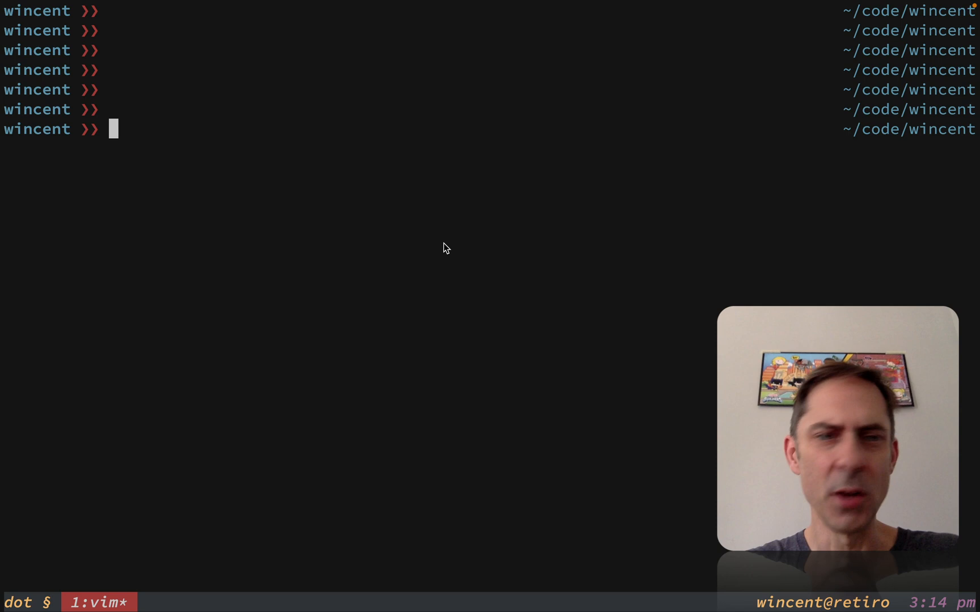
pyautogui.press('Return')
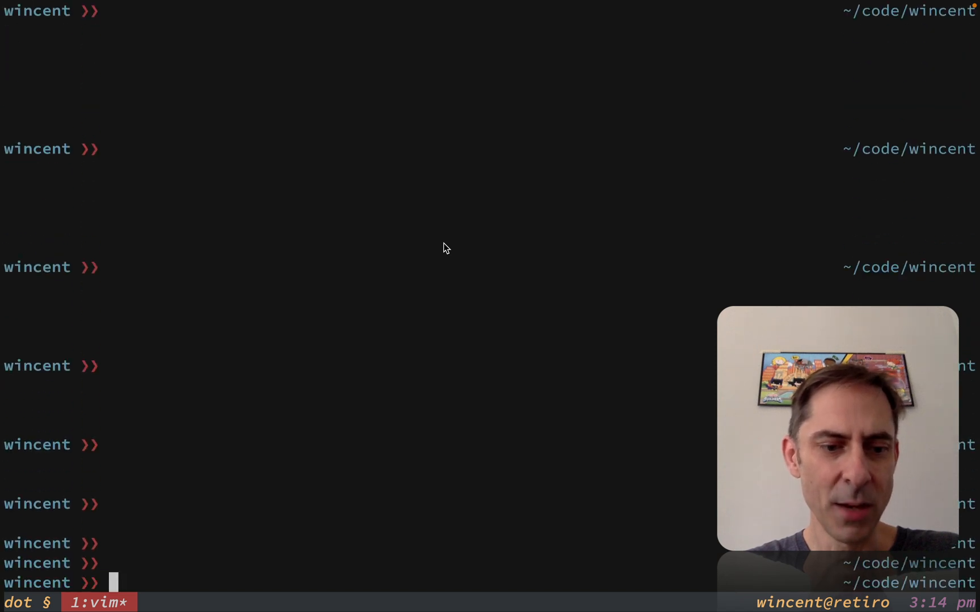
pyautogui.scroll(-3)
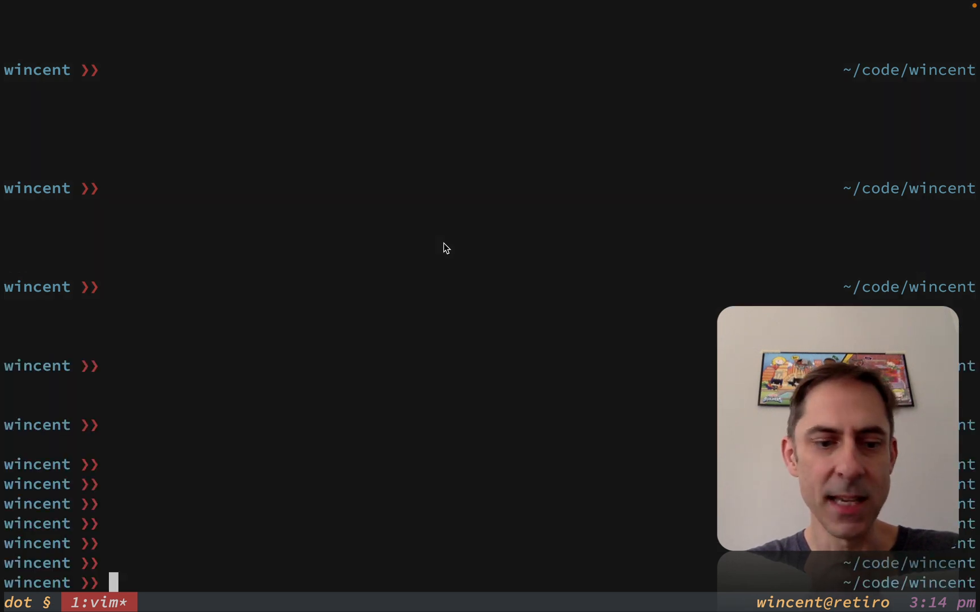
# - Exit the nested shell and check out the previous branch, returning to main
pyautogui.write('e')
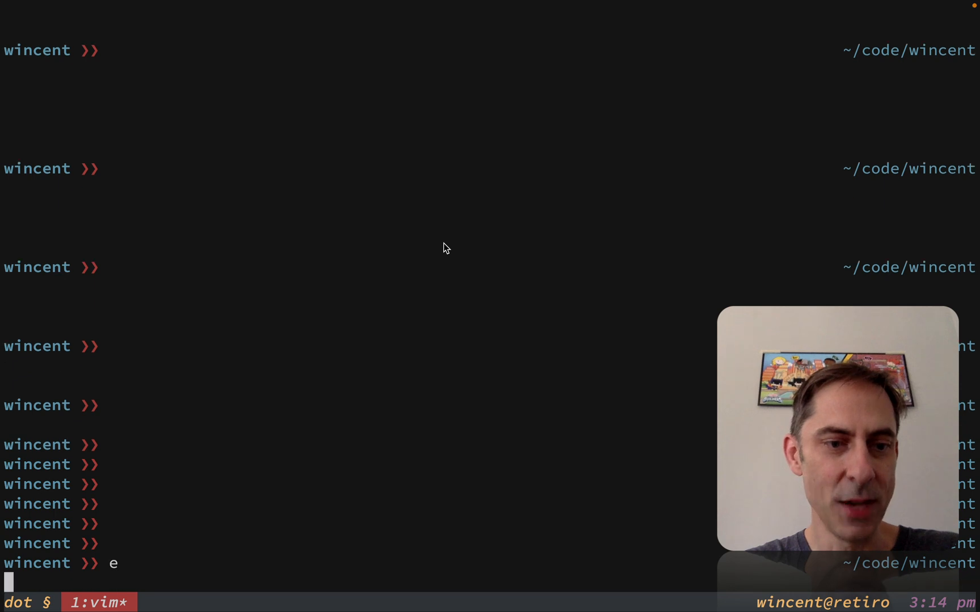
pyautogui.press('Return')
pyautogui.write('g')
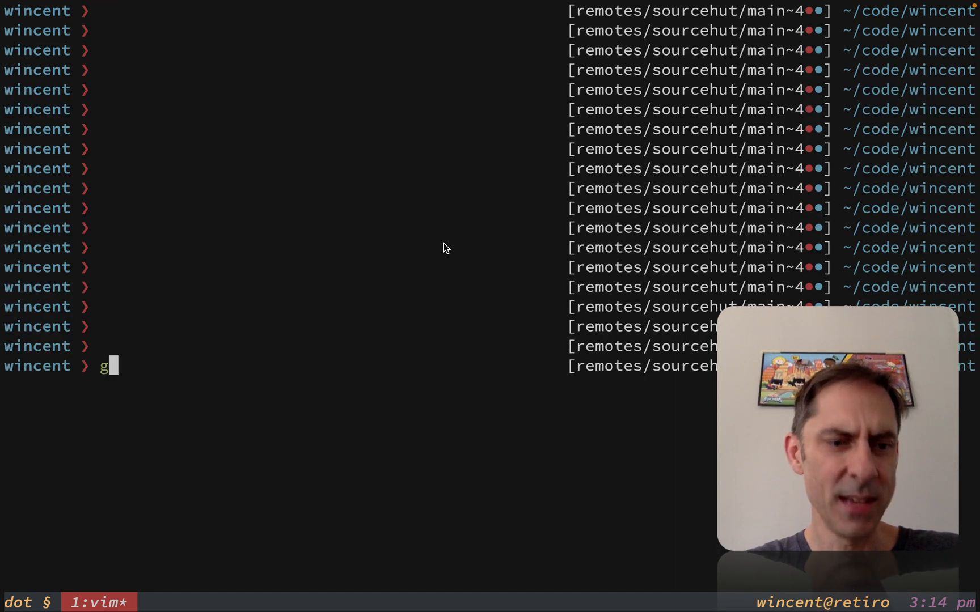
pyautogui.write('it co -')
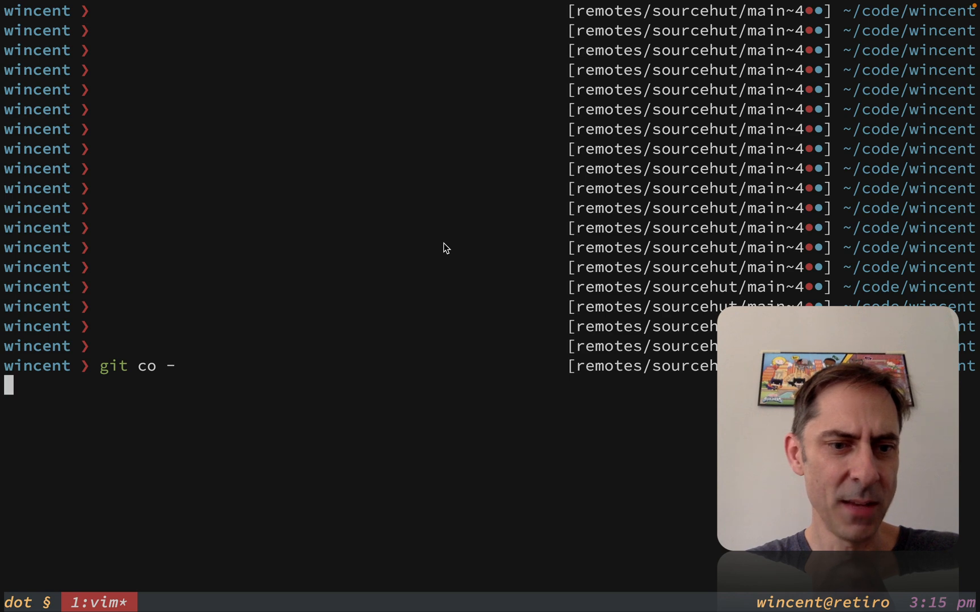
pyautogui.press('Return')
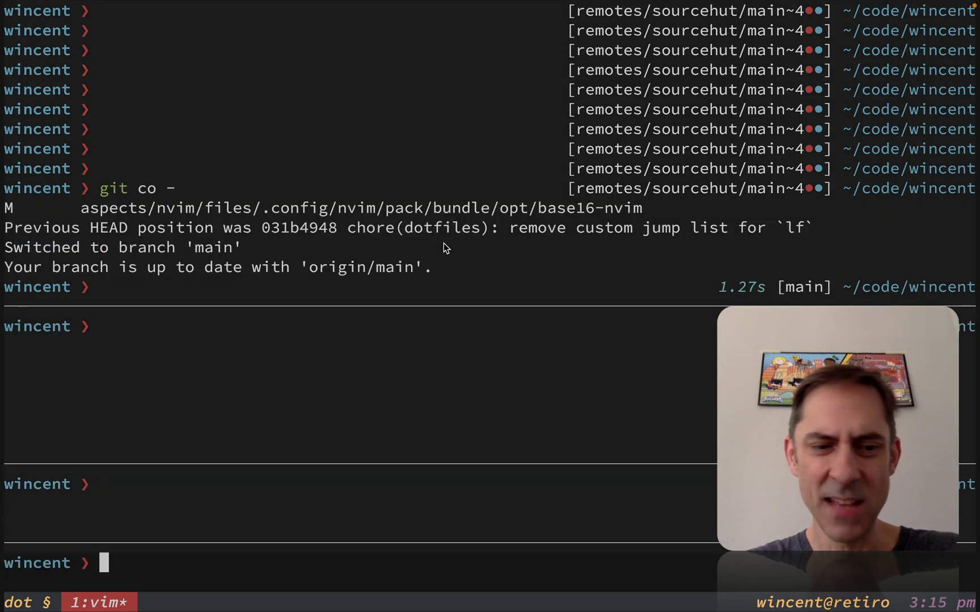
# - Launch the editor on the zsh config from the shell
pyautogui.write('e')
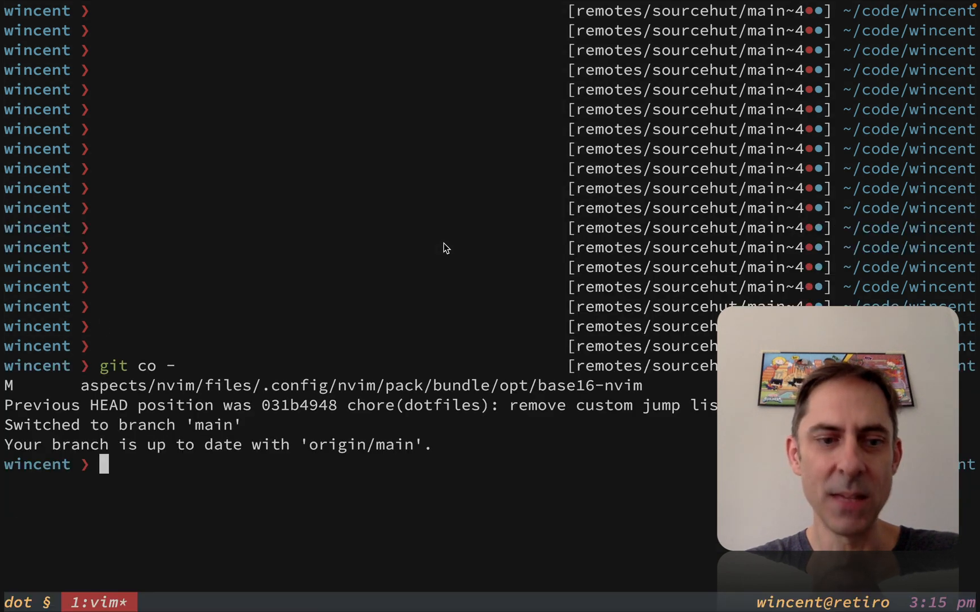
pyautogui.press('Return')
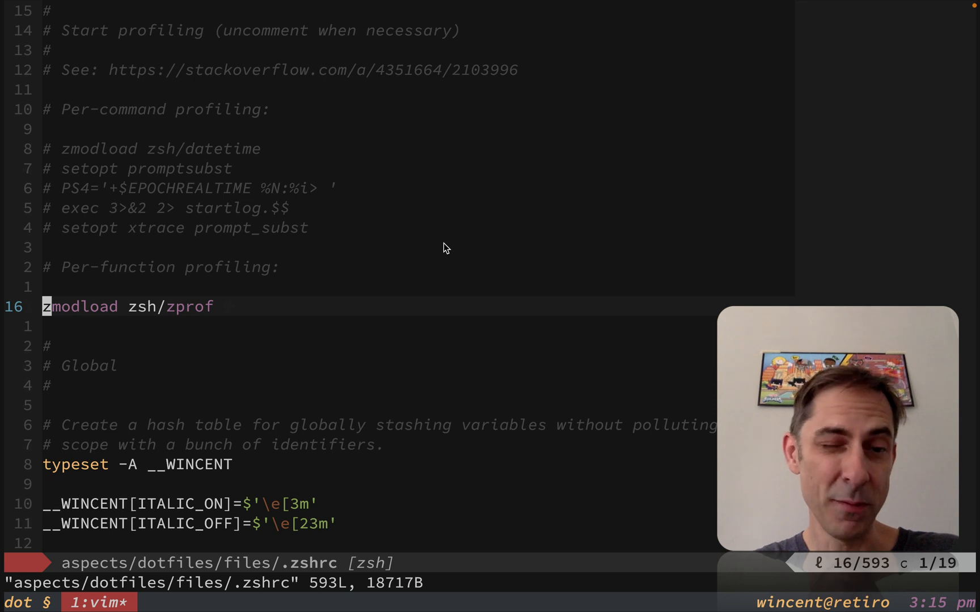
# - Uncomment the final zprof line in .zshrc and redirect its report to /tmp/foo
pyautogui.press('G')
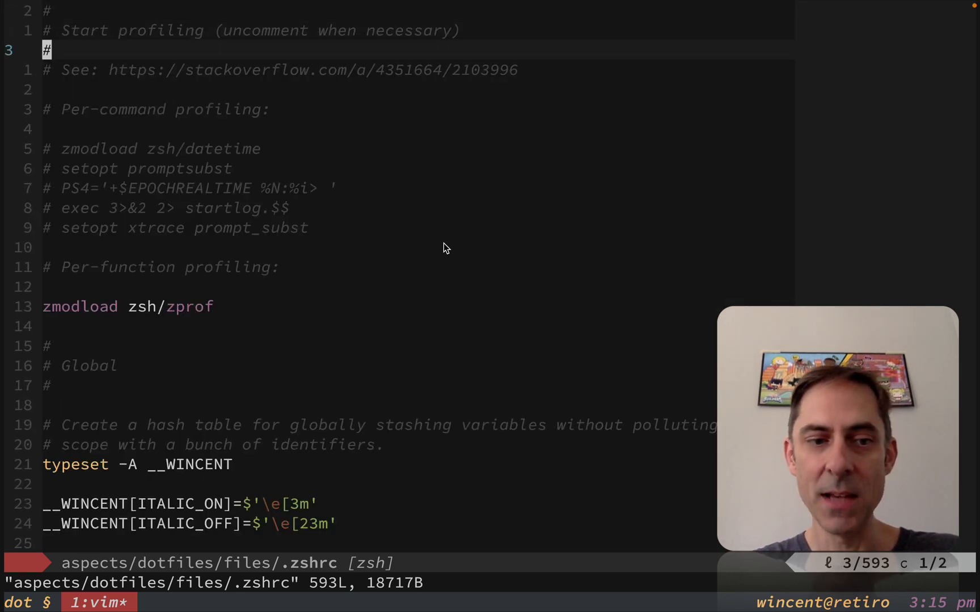
pyautogui.press('G')
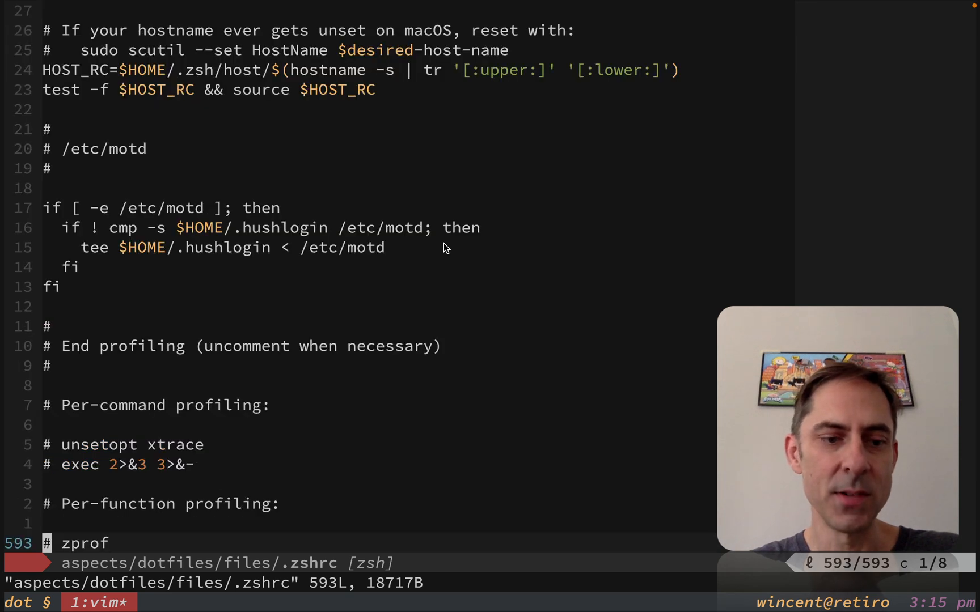
pyautogui.press('x')
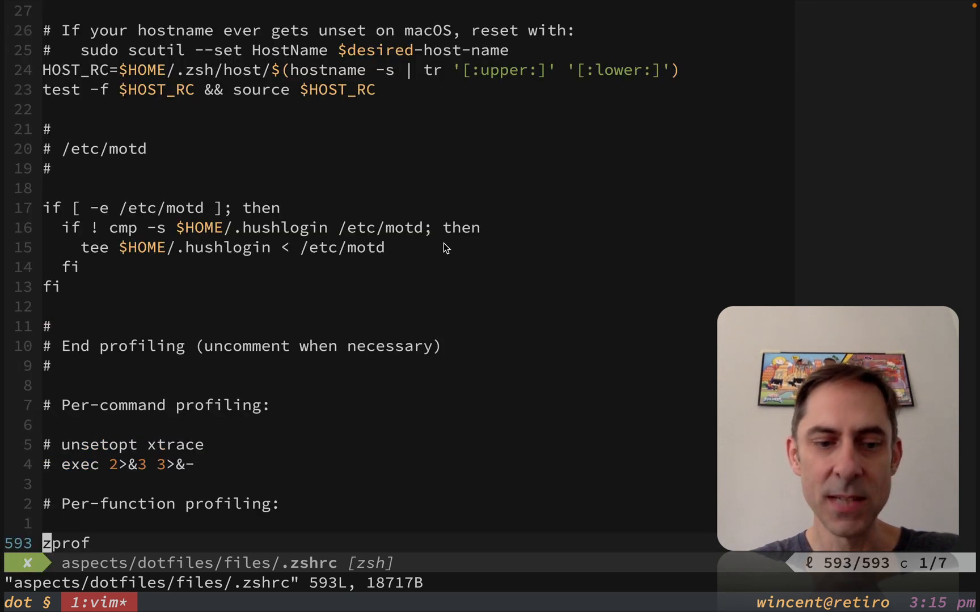
pyautogui.write('>')
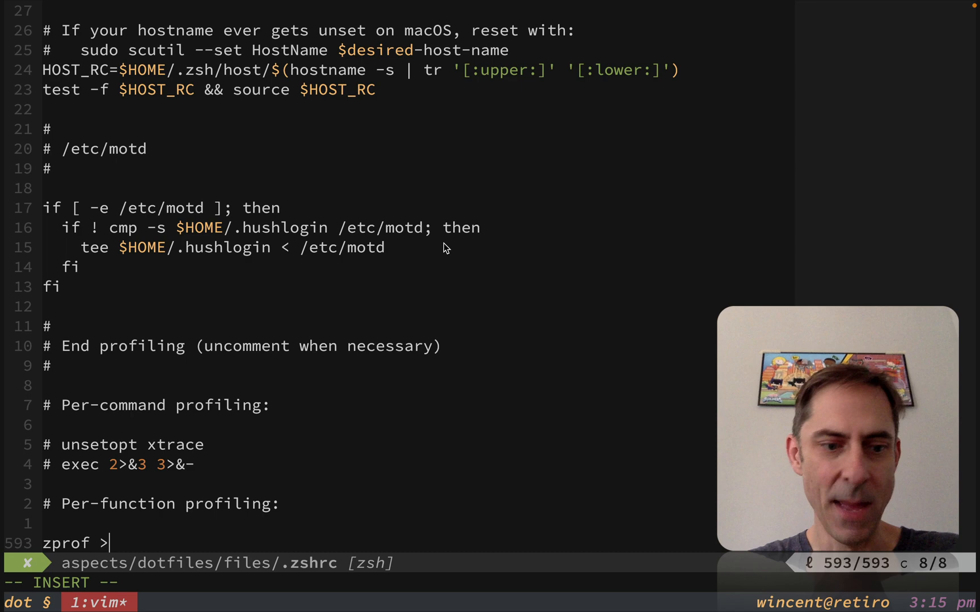
pyautogui.write('/tmp/foo')
pyautogui.write('vim')
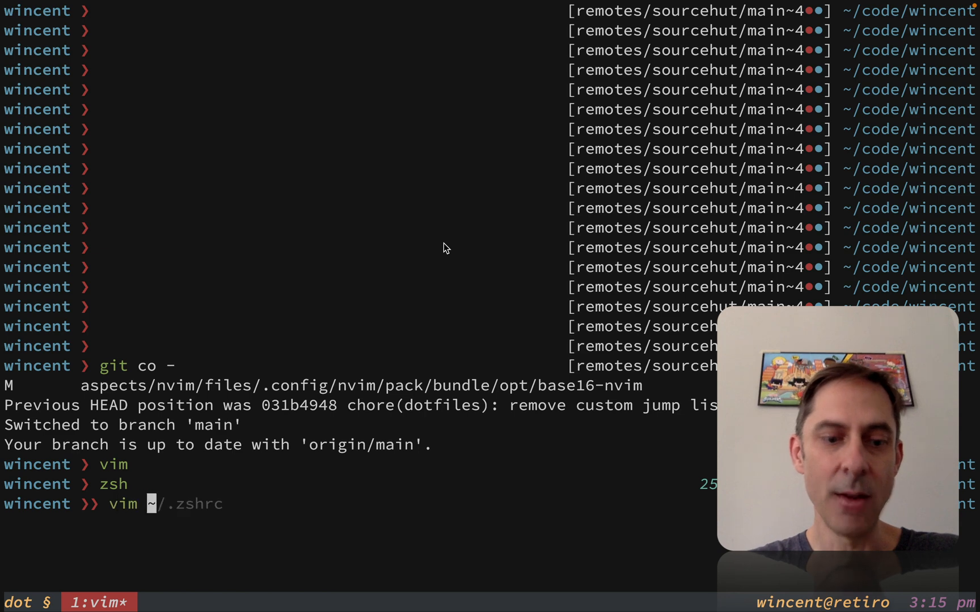
pyautogui.press('Return')
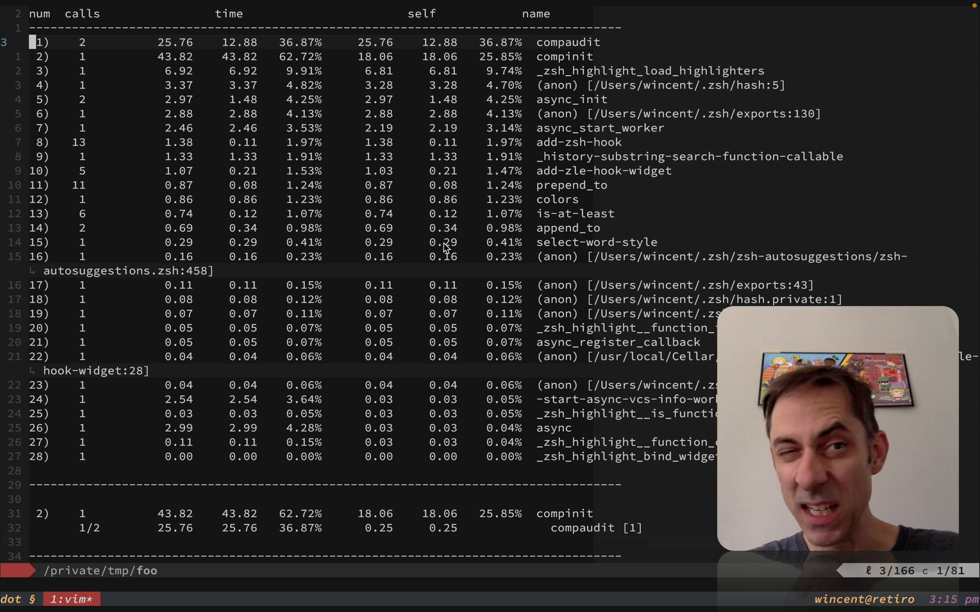
pyautogui.press('j')
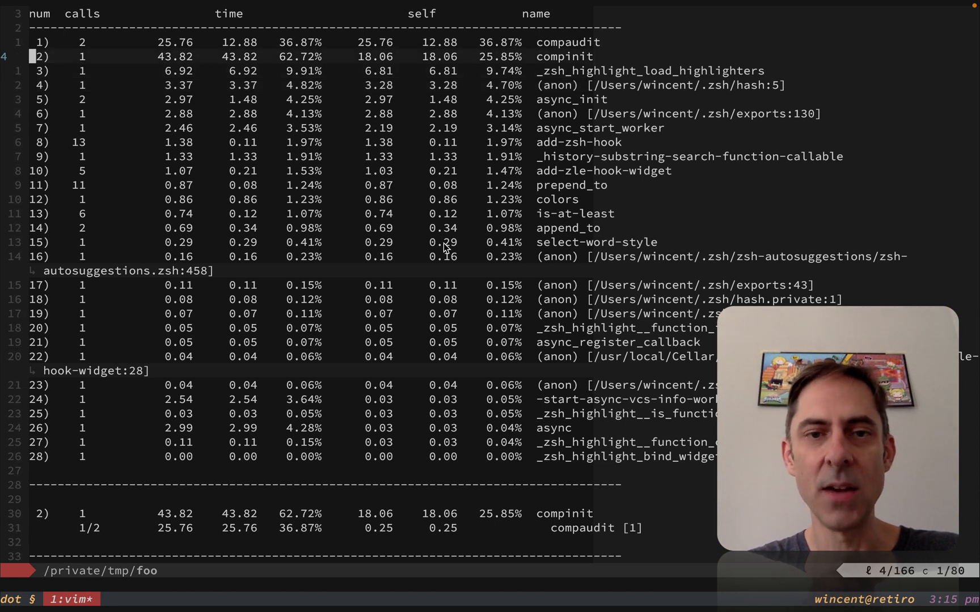
pyautogui.press('k')
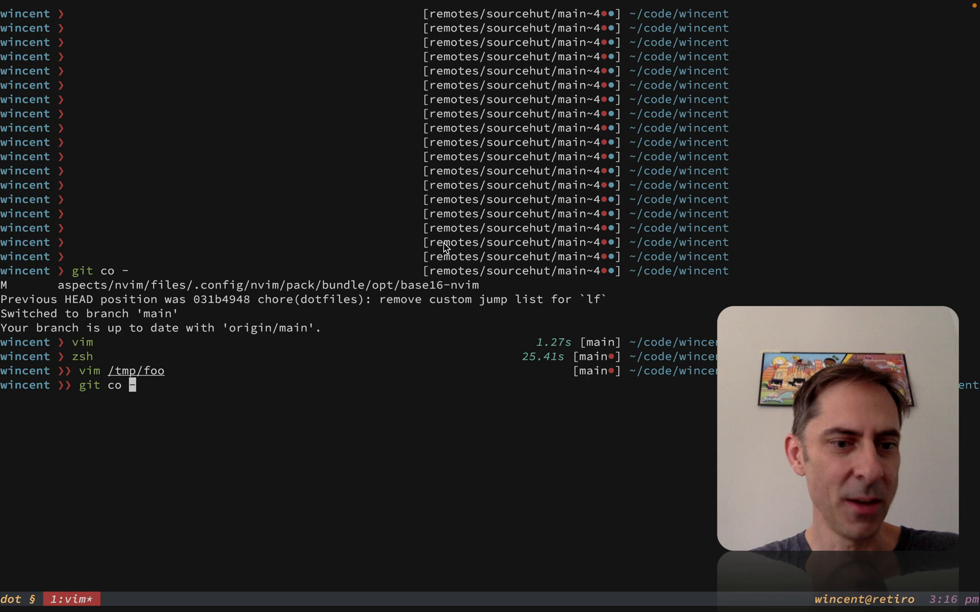
# - Discard local .zshrc changes, check out the older commit 031b4948 and reopen .zshrc
pyautogui.press('Return')
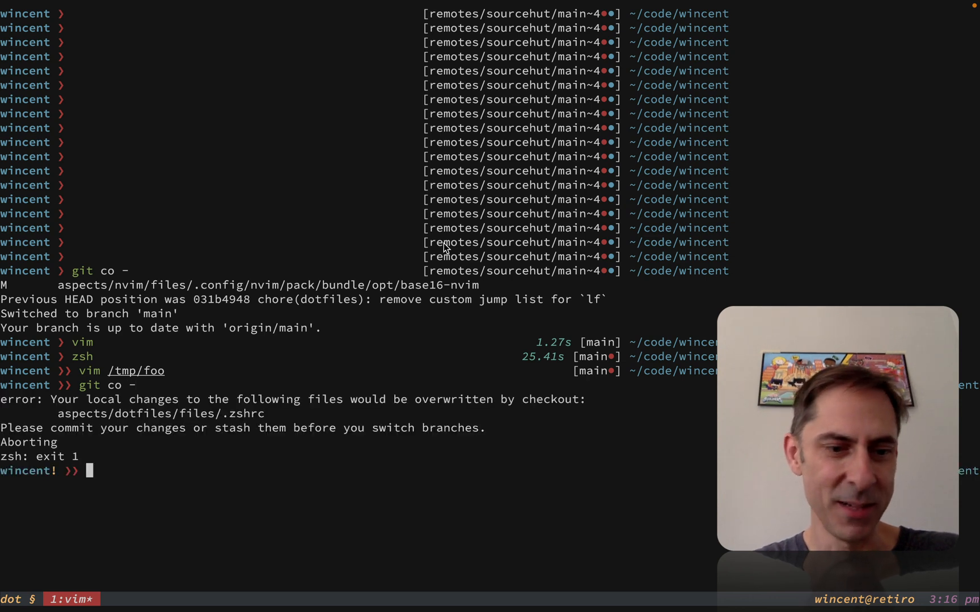
pyautogui.press('Return')
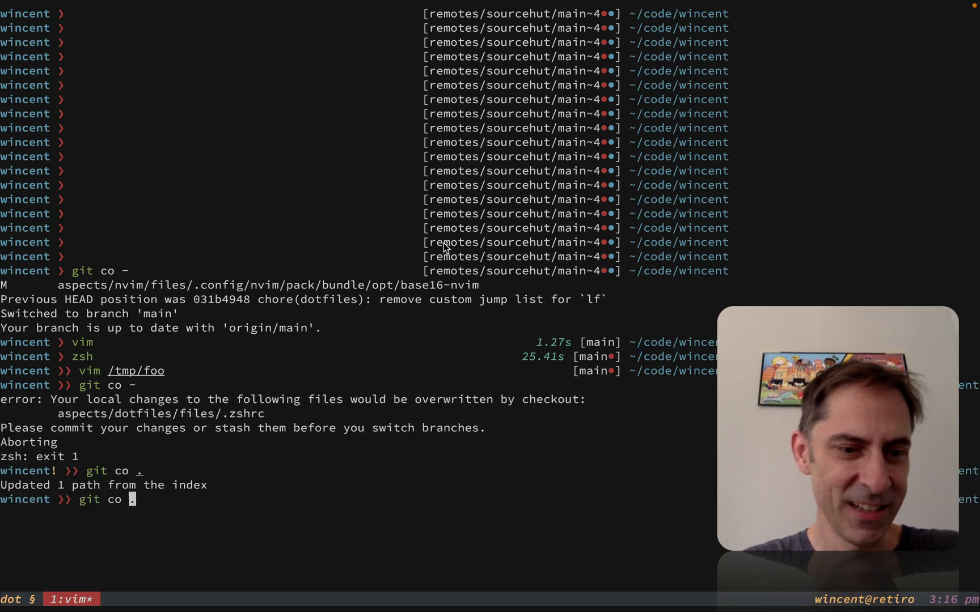
pyautogui.press('Return')
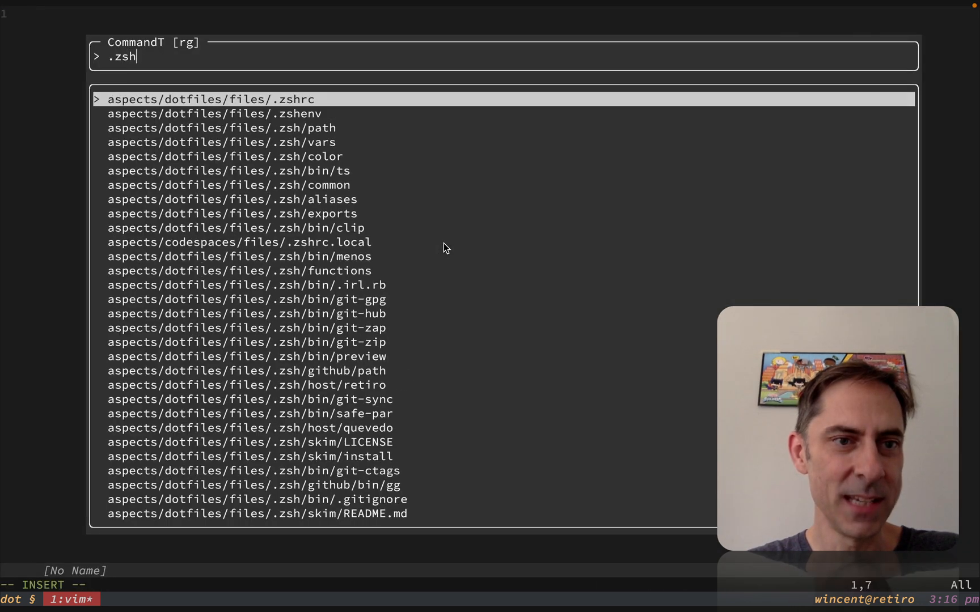
pyautogui.press('Return')
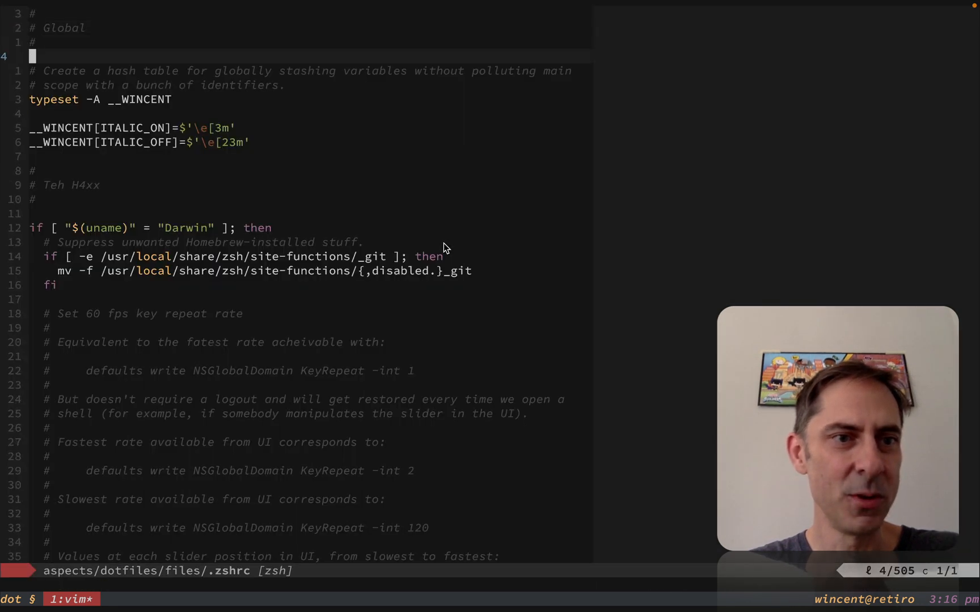
# - Add 'zmodload zsh/zprof' at the top of .zshrc and a redirected zprof call at the end
pyautogui.write('zmodload')
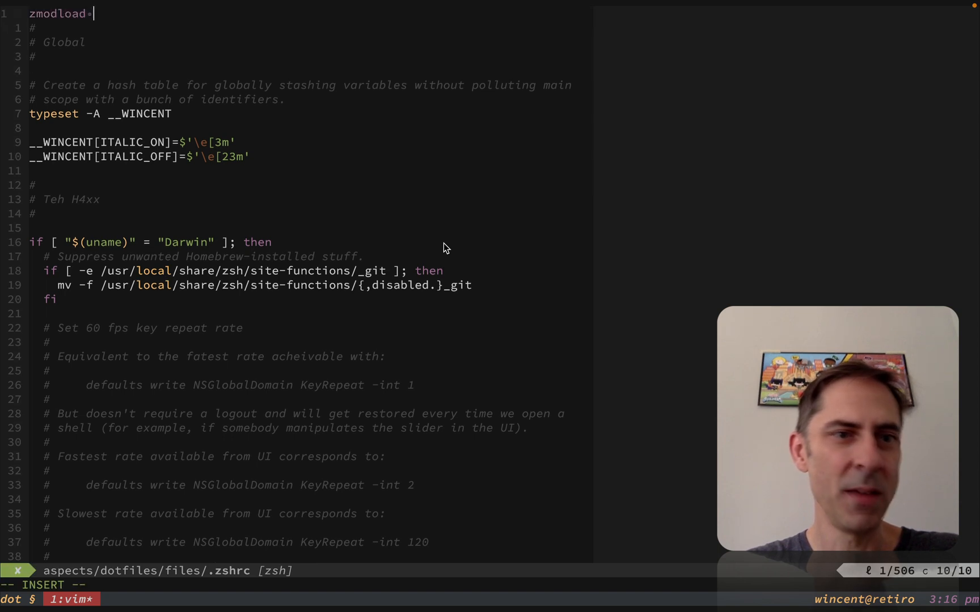
pyautogui.write('zsh/zp')
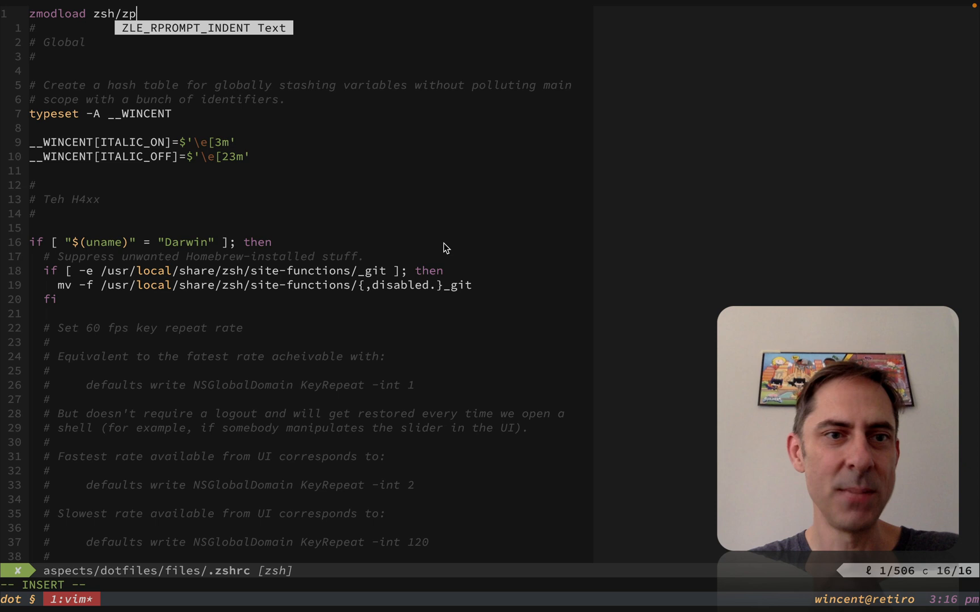
pyautogui.write('rof')
pyautogui.write('zpr')
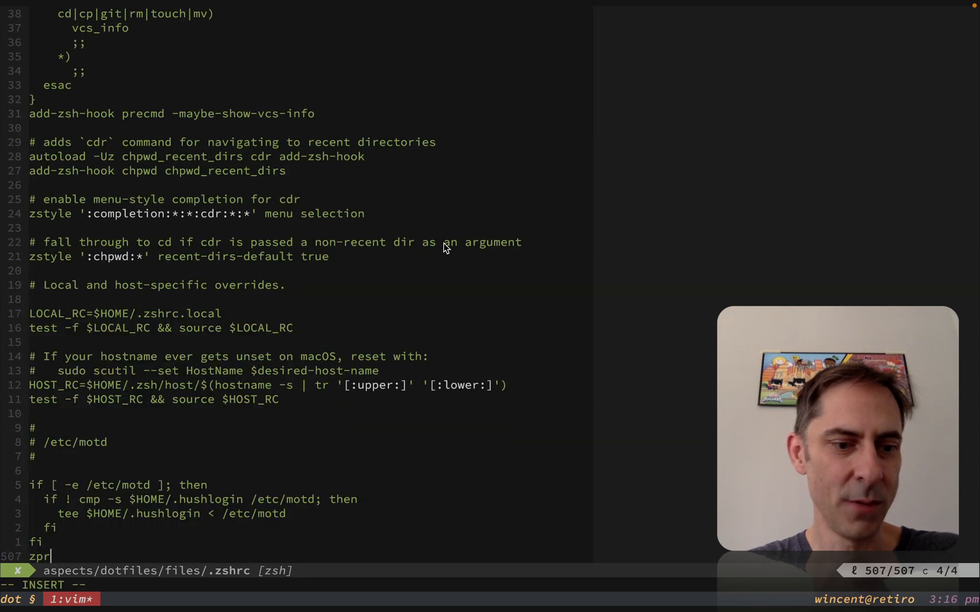
pyautogui.write('of >')
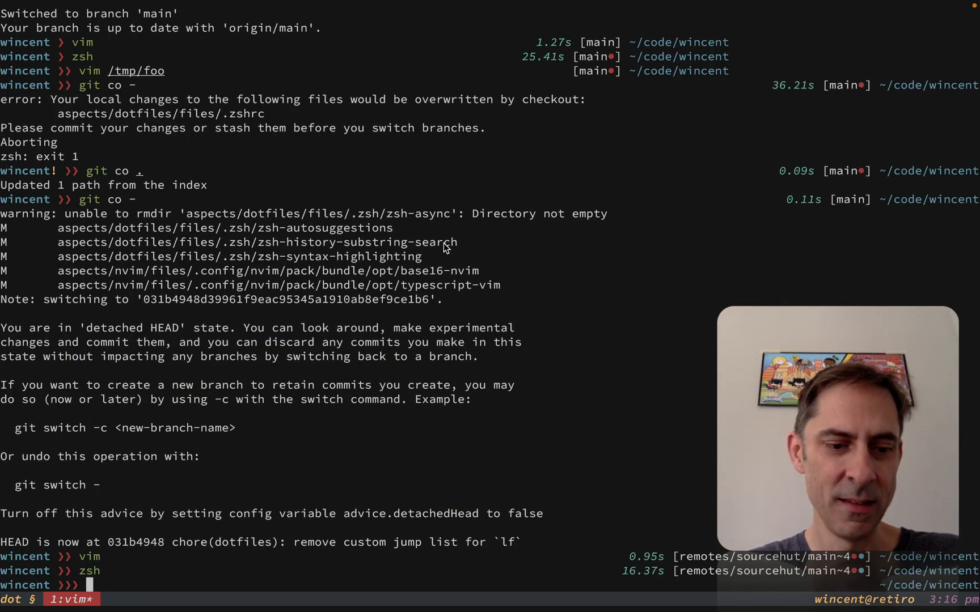
# - View the zprof report in Vim, stepping through the __color, compaudit and compinit rows
pyautogui.write('vim /tmp/fo')
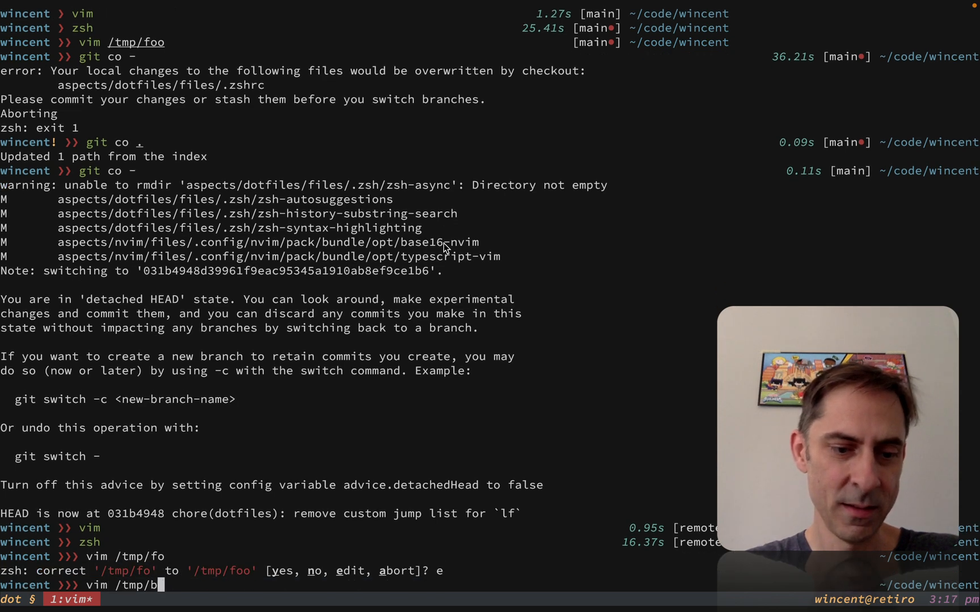
pyautogui.press('Return')
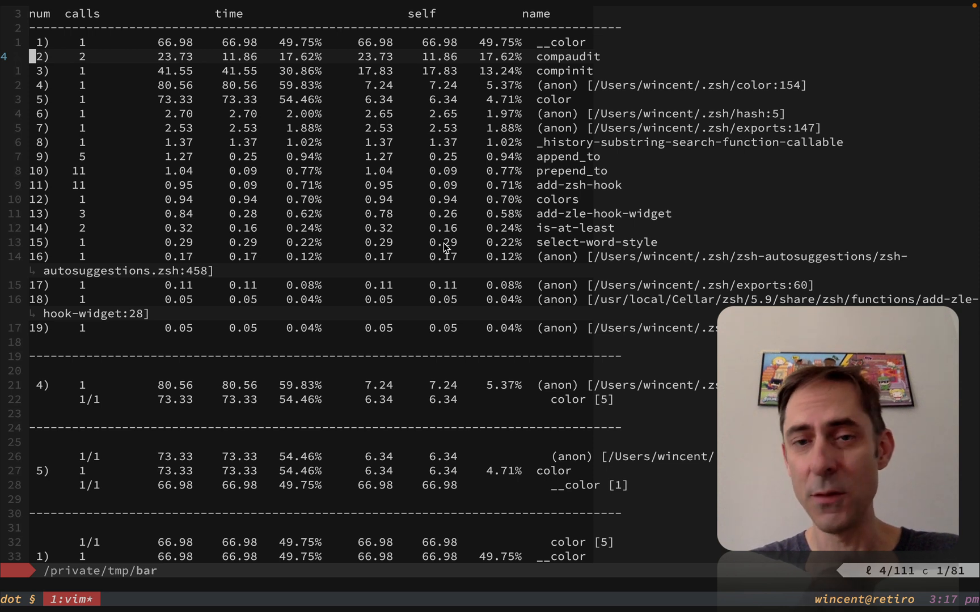
pyautogui.press('k')
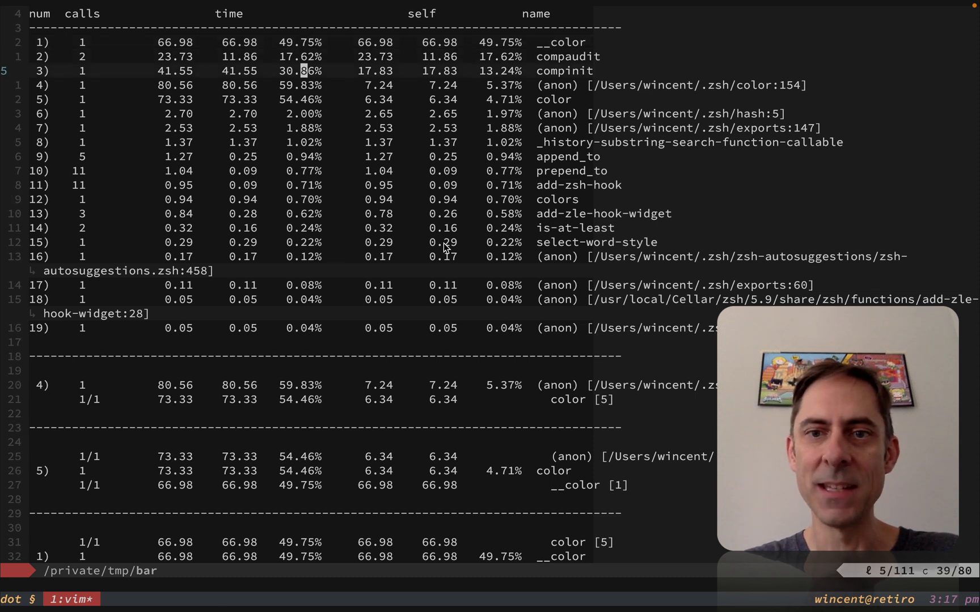
pyautogui.press('j')
pyautogui.write('.zr')
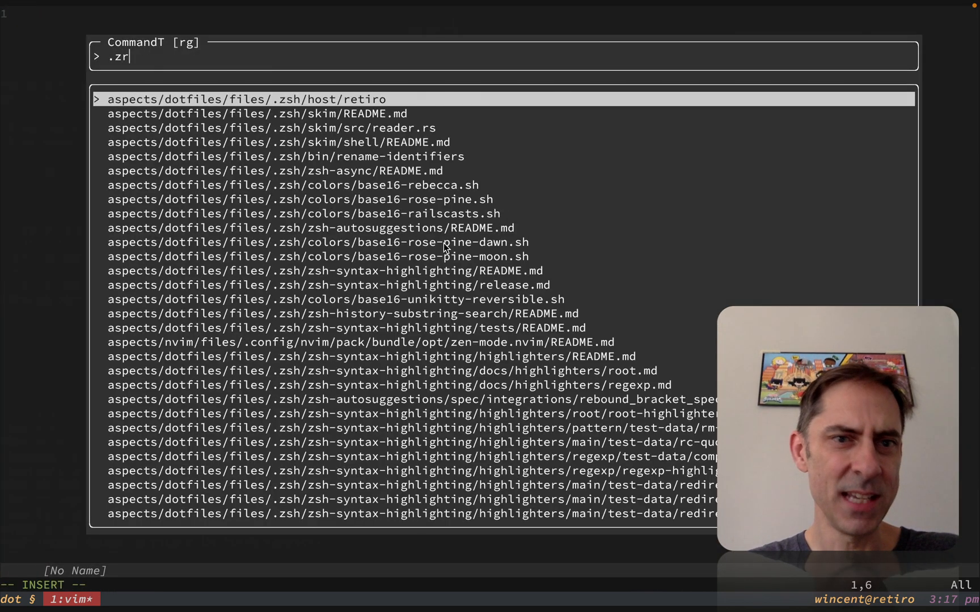
# - Uncomment the per-command xtrace profiling lines in .zshrc so startup writes a startlog file, and save
pyautogui.write('s')
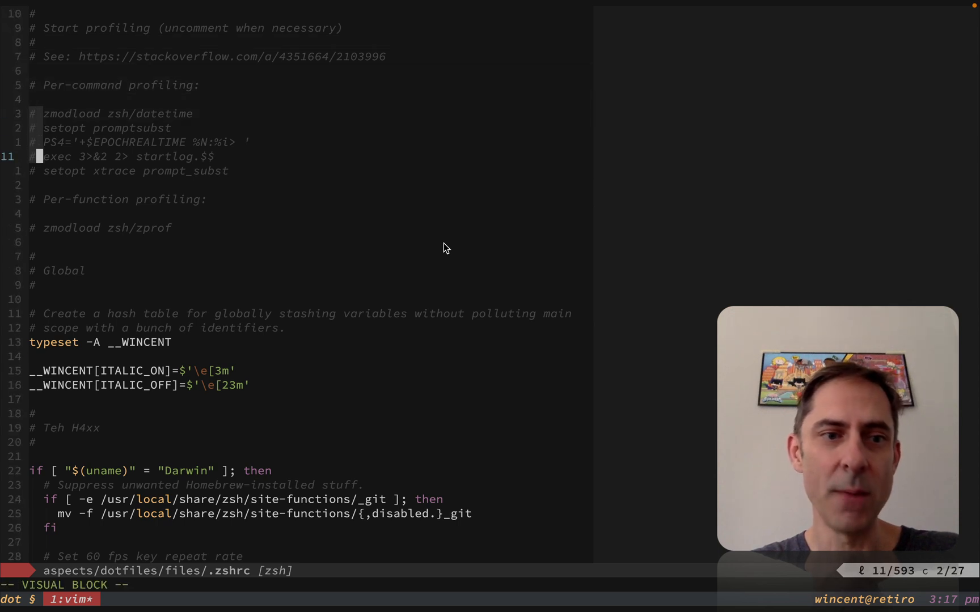
pyautogui.press('G')
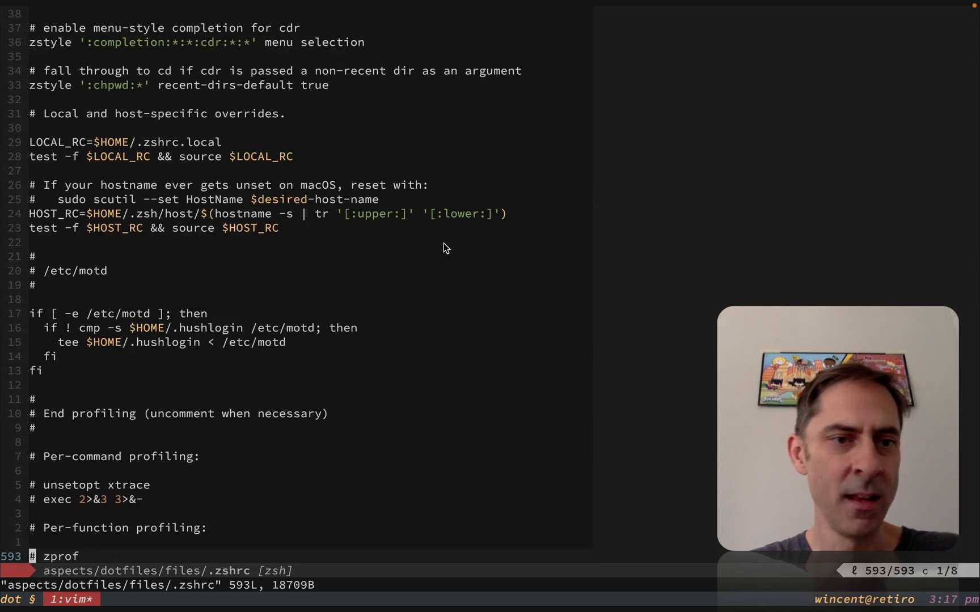
pyautogui.press('gg')
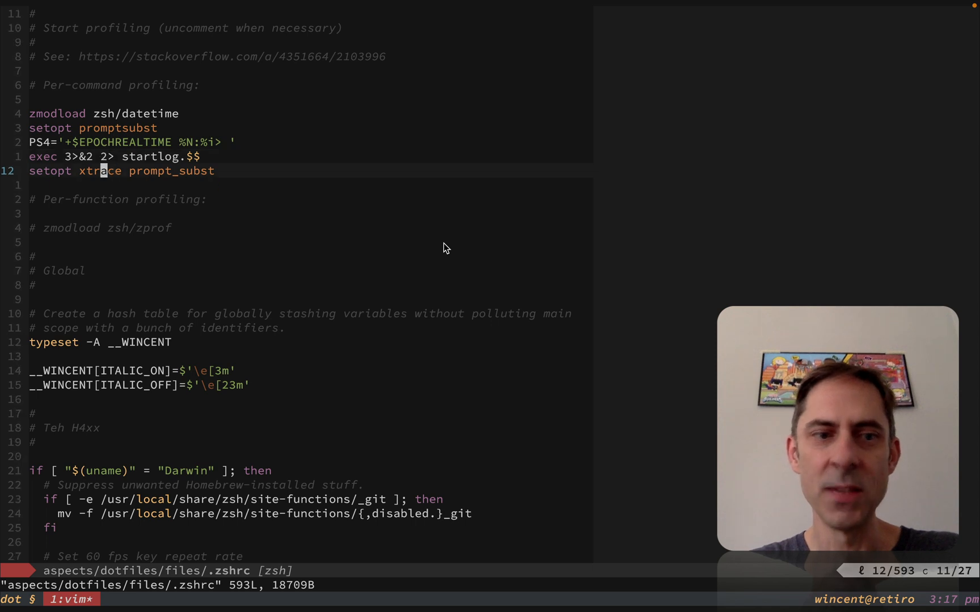
pyautogui.press('G')
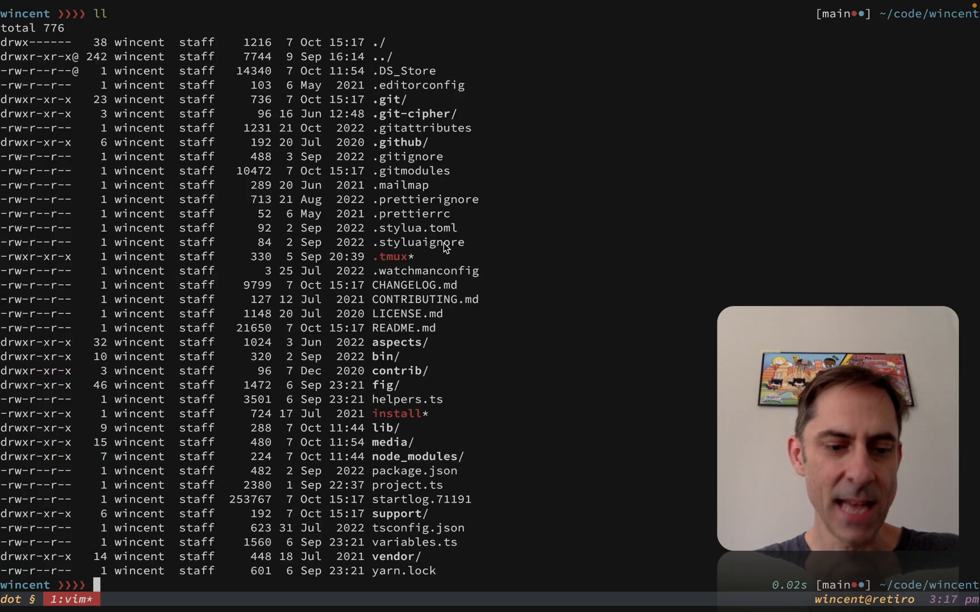
# - Count startlog.71191 at 1600 lines and browse the trace from end to start in Vim
pyautogui.write('vim str')
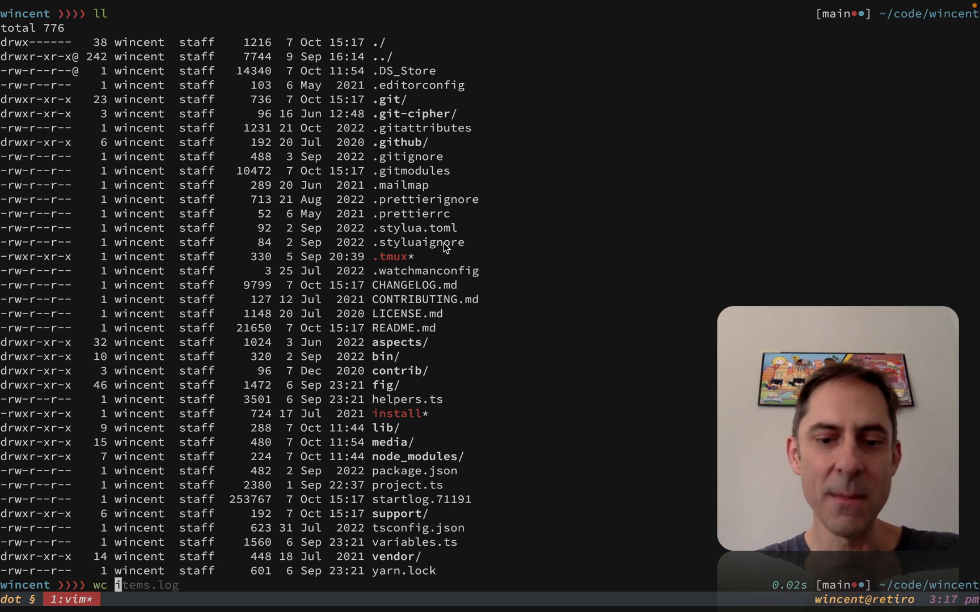
pyautogui.press('Return')
pyautogui.write(':set nowrap')
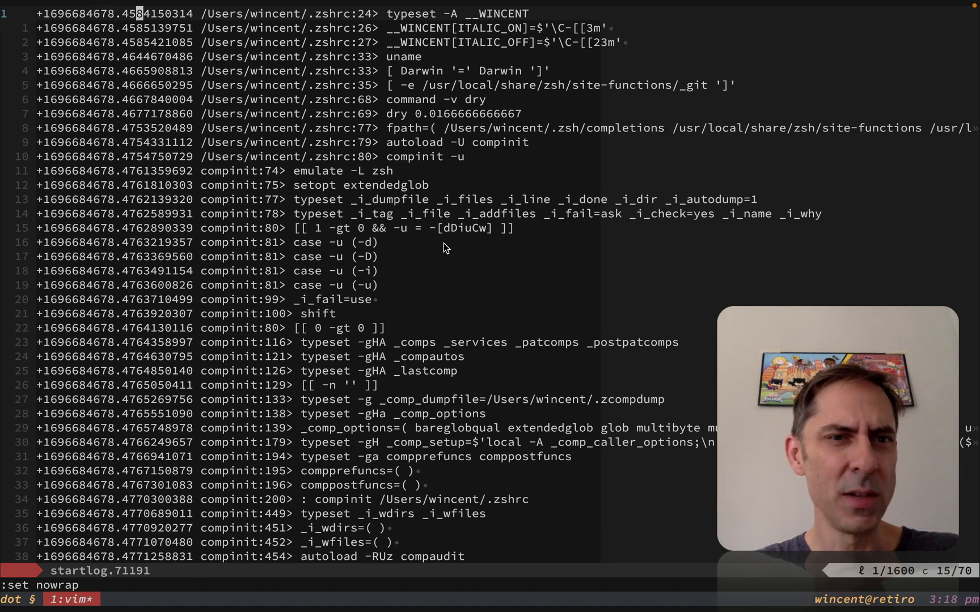
pyautogui.press('G')
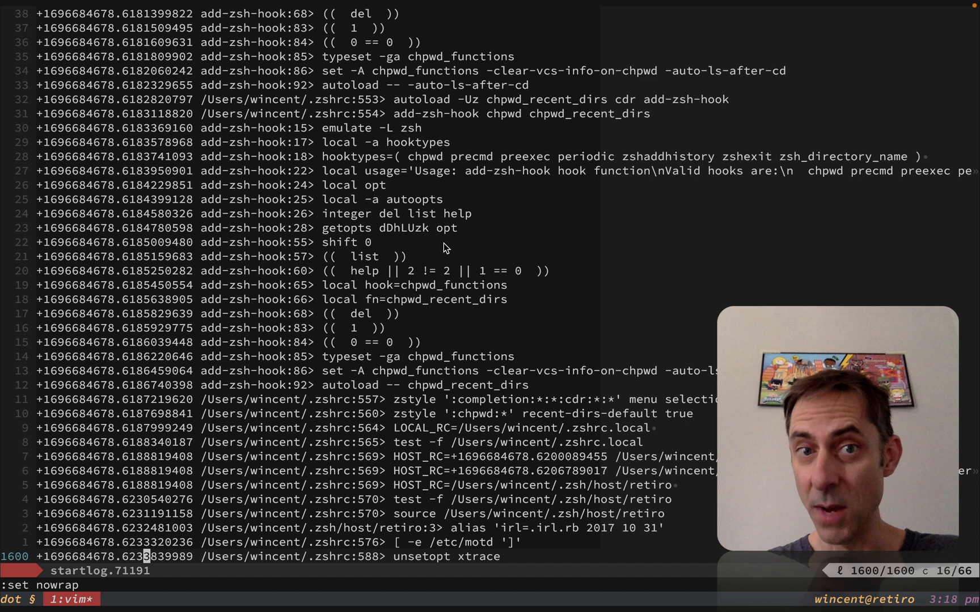
pyautogui.press('gg')
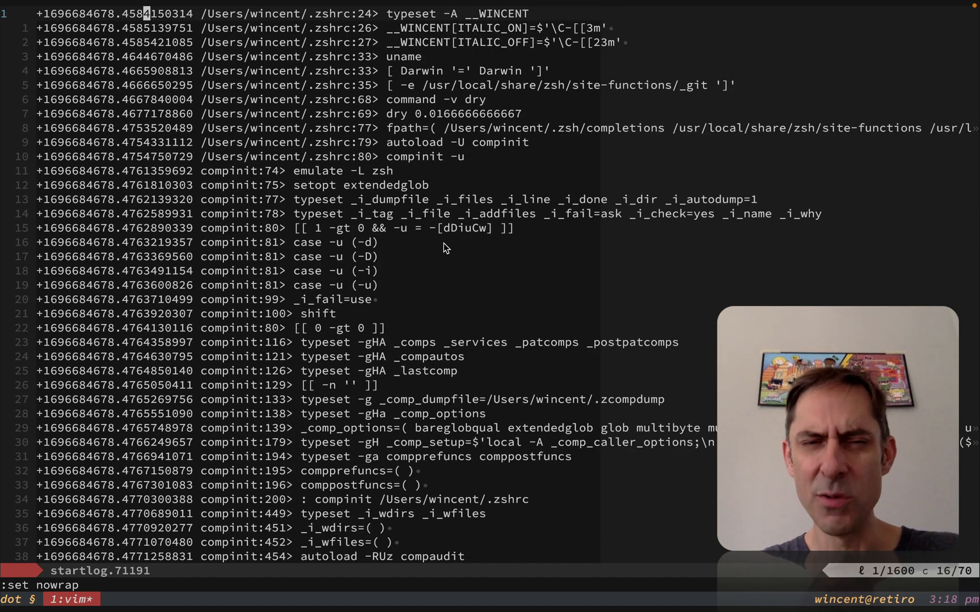
pyautogui.press('j')
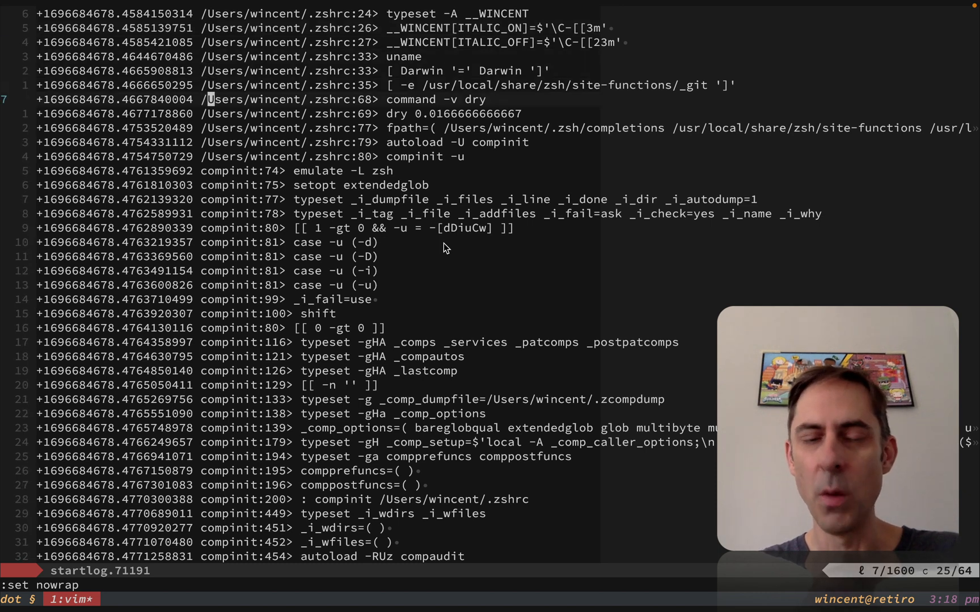
pyautogui.press('j')
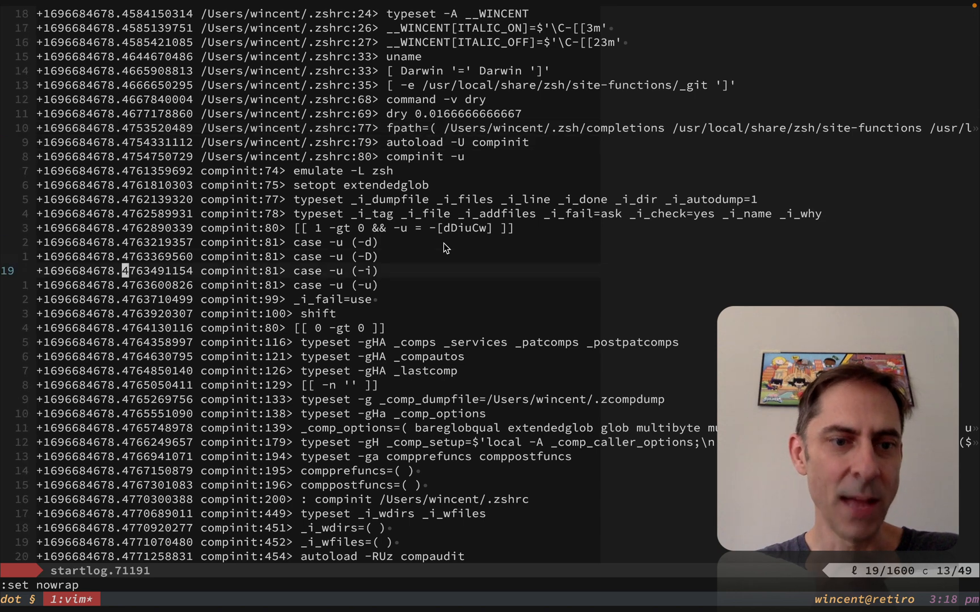
pyautogui.scroll(-3)
pyautogui.write('git log -- grep')
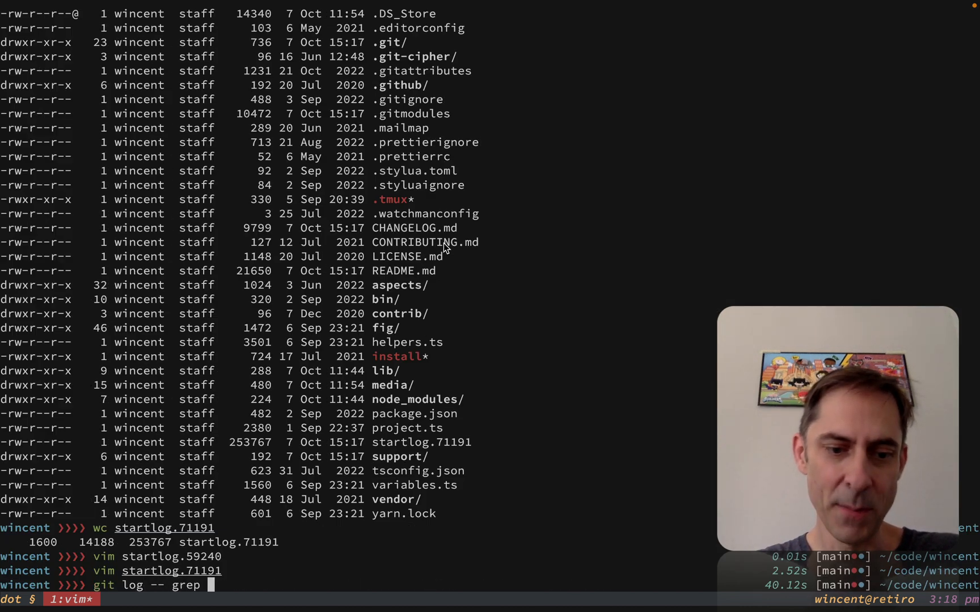
# - Run 'git log --grep perf -p' to page through the perf commits, starting with the gem env gempath one
pyautogui.press('BackSpace')
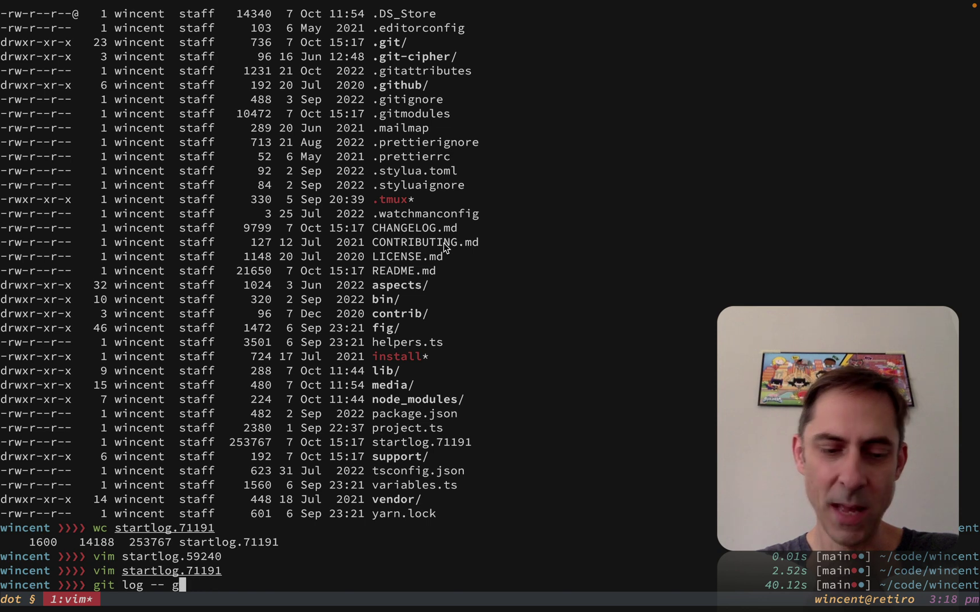
pyautogui.write('rep perf')
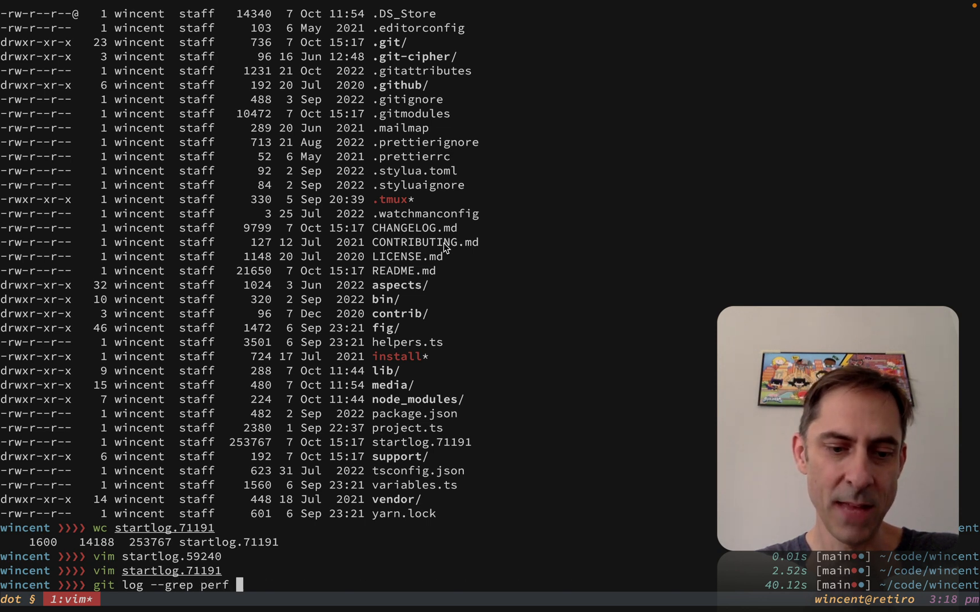
pyautogui.write('p')
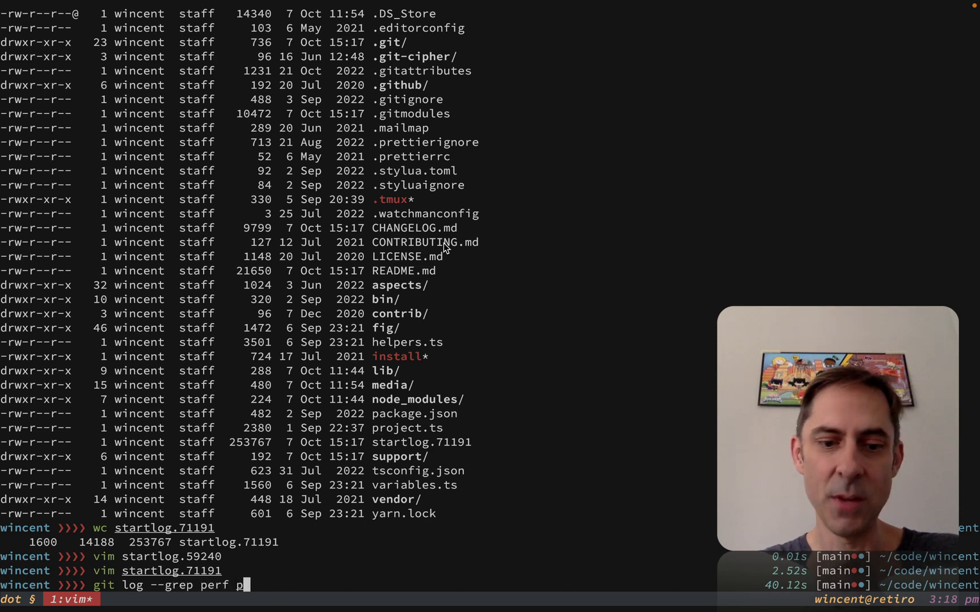
pyautogui.press('Return')
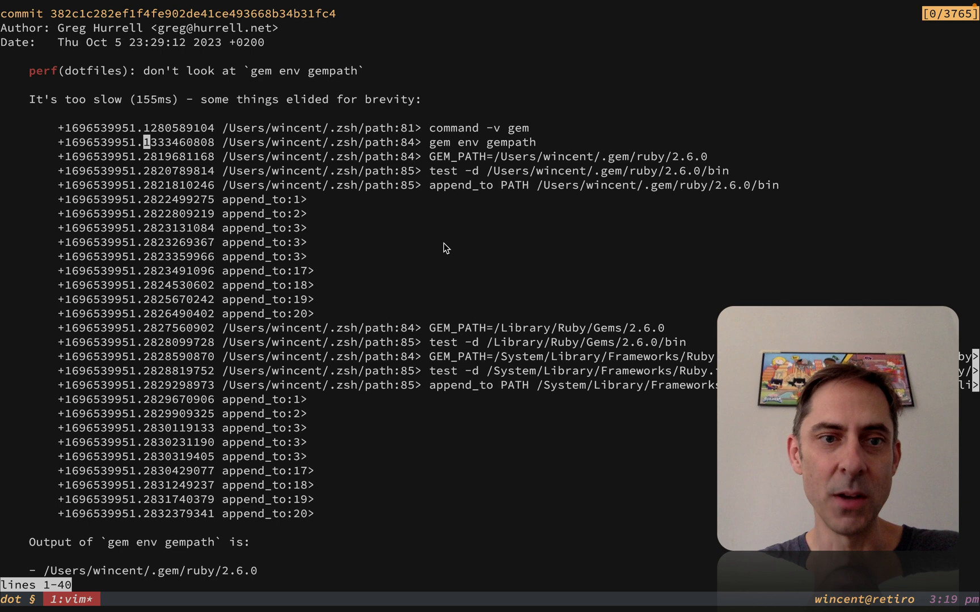
pyautogui.press('j')
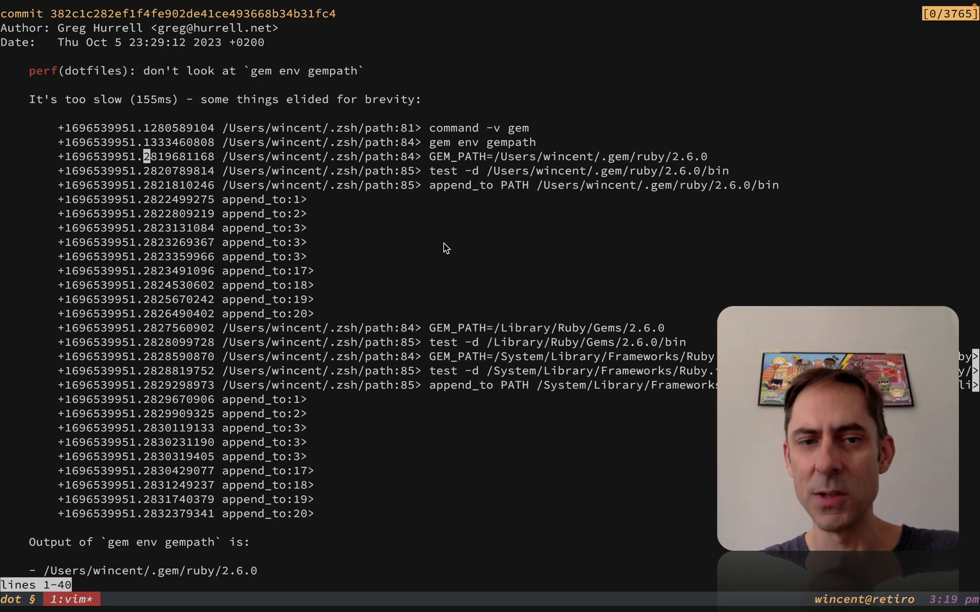
pyautogui.scroll(-3)
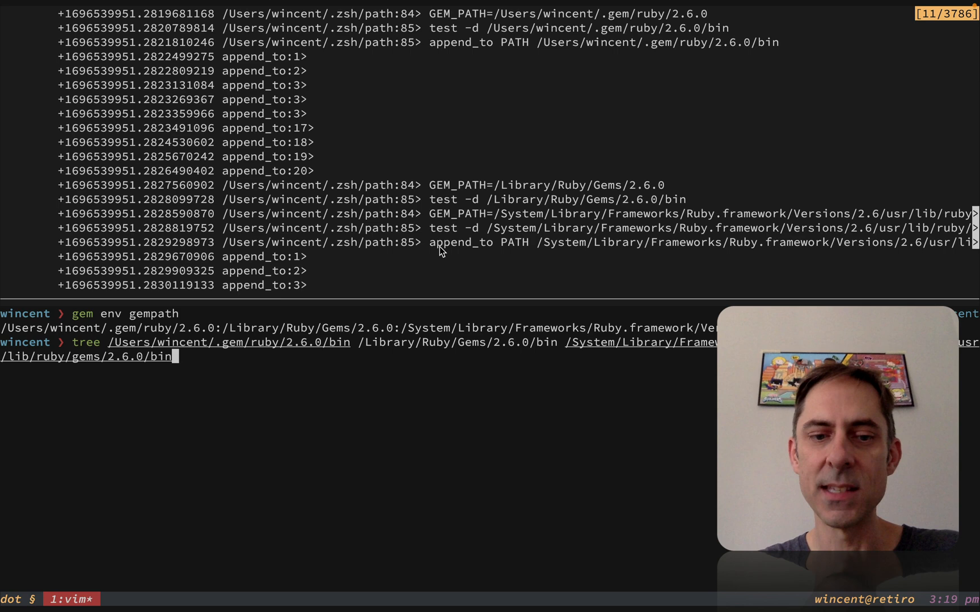
pyautogui.press('Return')
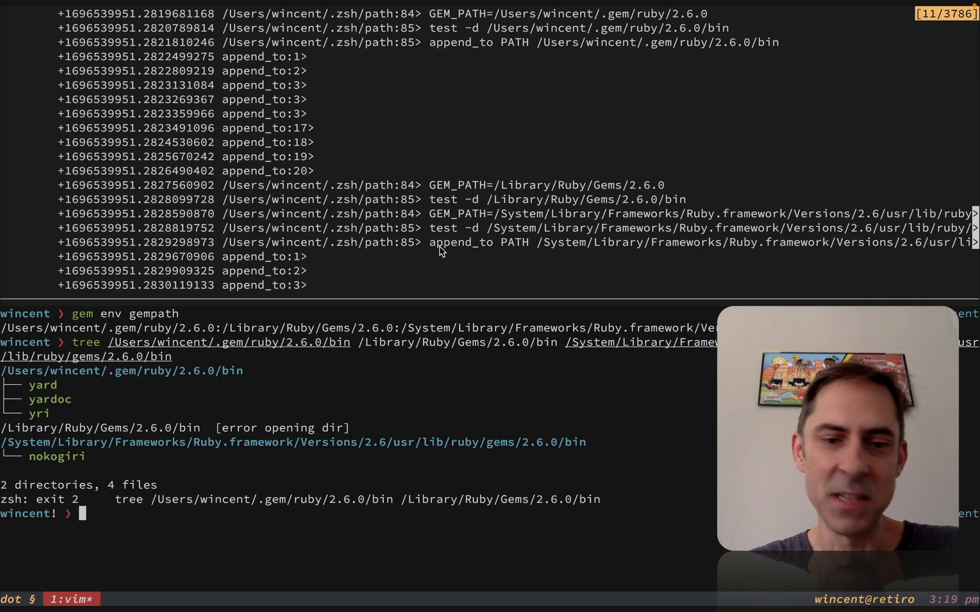
pyautogui.write('exit')
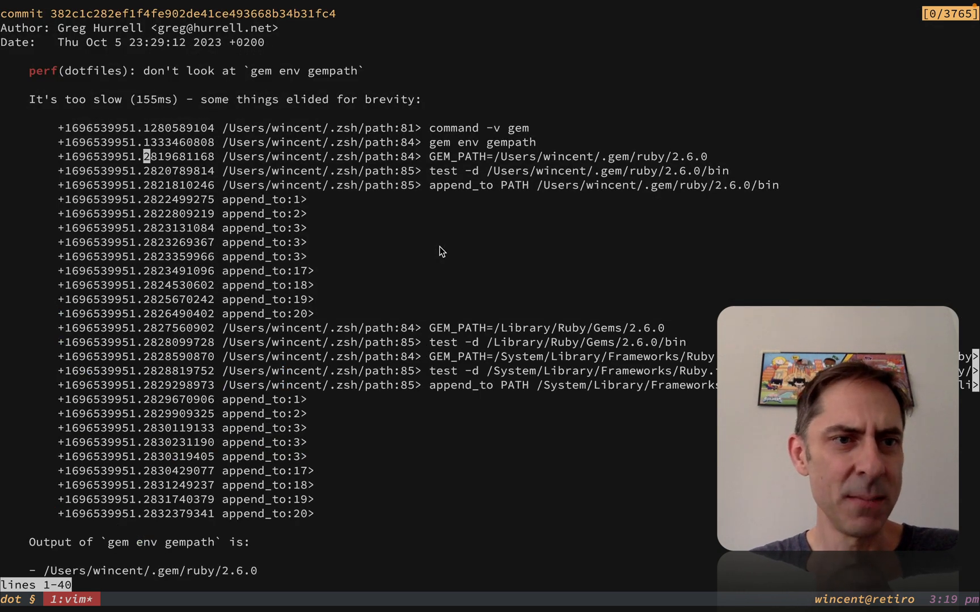
# - Scroll the log past the JAVA_HOME commit to the perf commit avoiding 'yarn global bin'
pyautogui.scroll(-3)
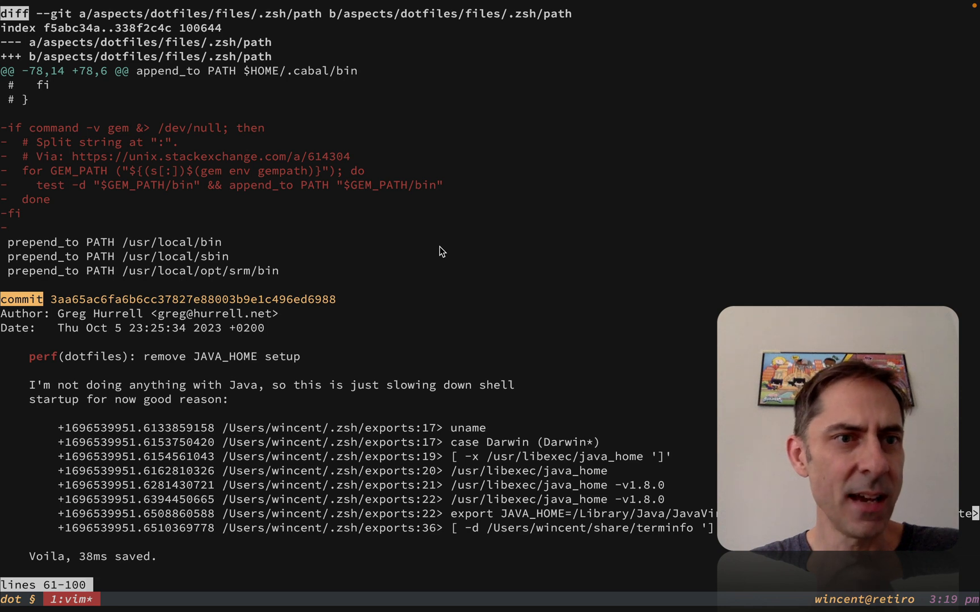
pyautogui.scroll(-3)
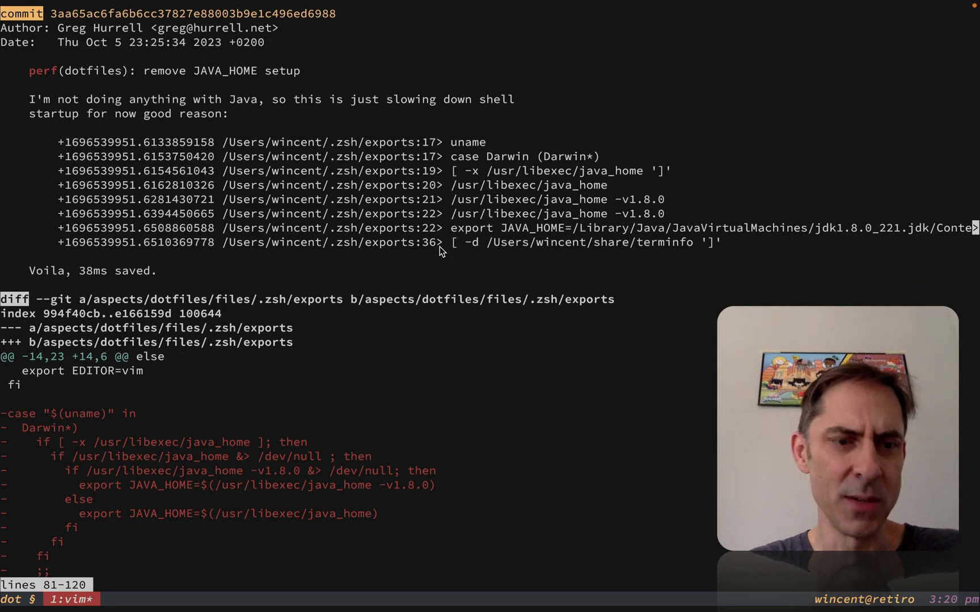
pyautogui.scroll(-3)
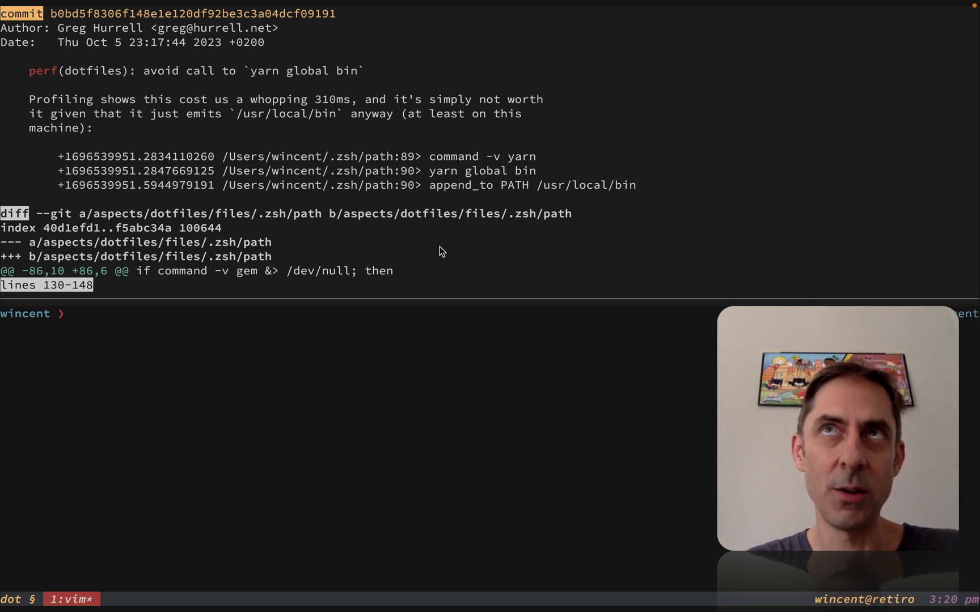
# - Run 'yarn global bin' in the split pane (prints /usr/local/bin), exit the pane and scroll on to the colors commit
pyautogui.write('yarn upgrade-interactive')
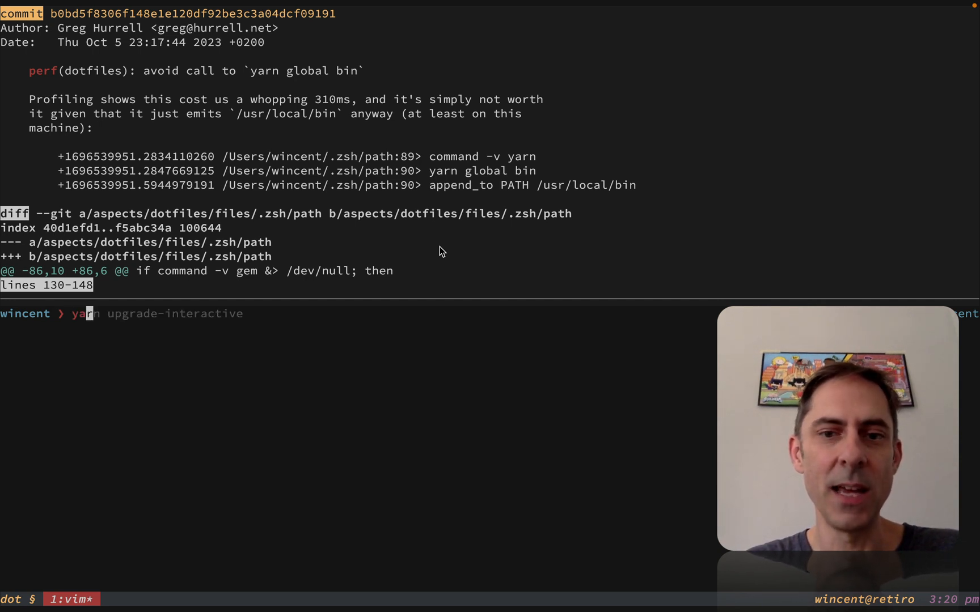
pyautogui.write('yarn global bin')
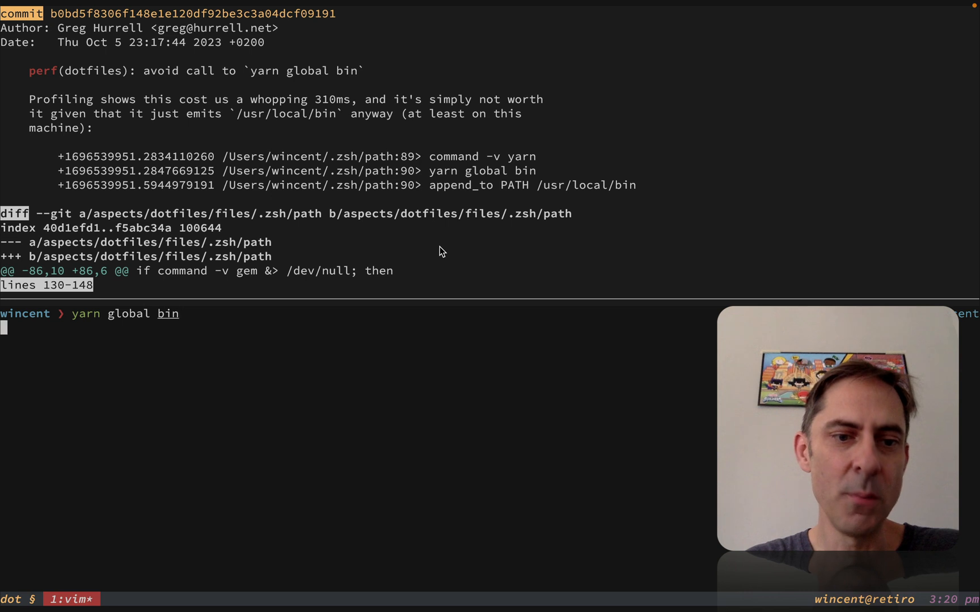
pyautogui.press('Return')
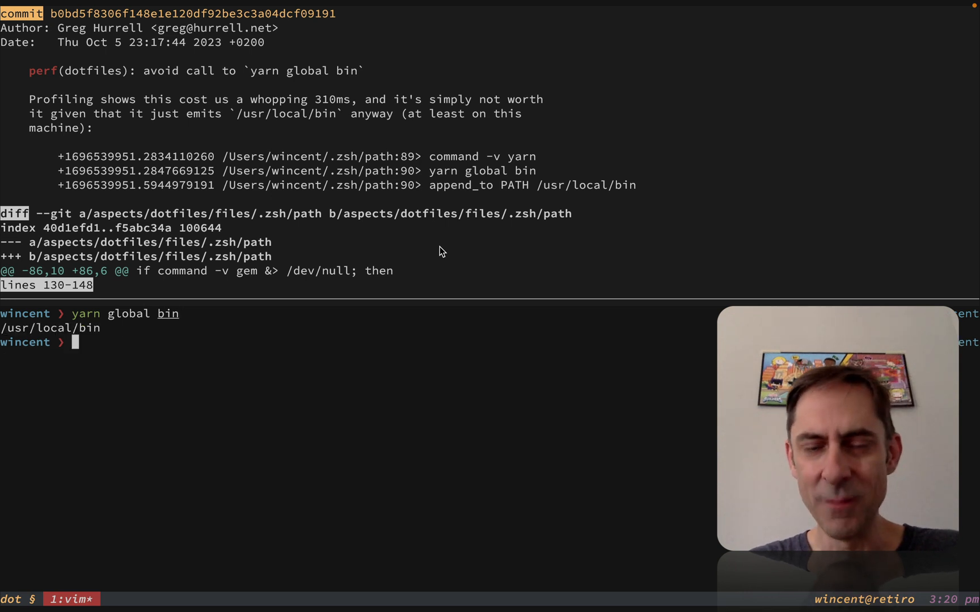
pyautogui.write('exit')
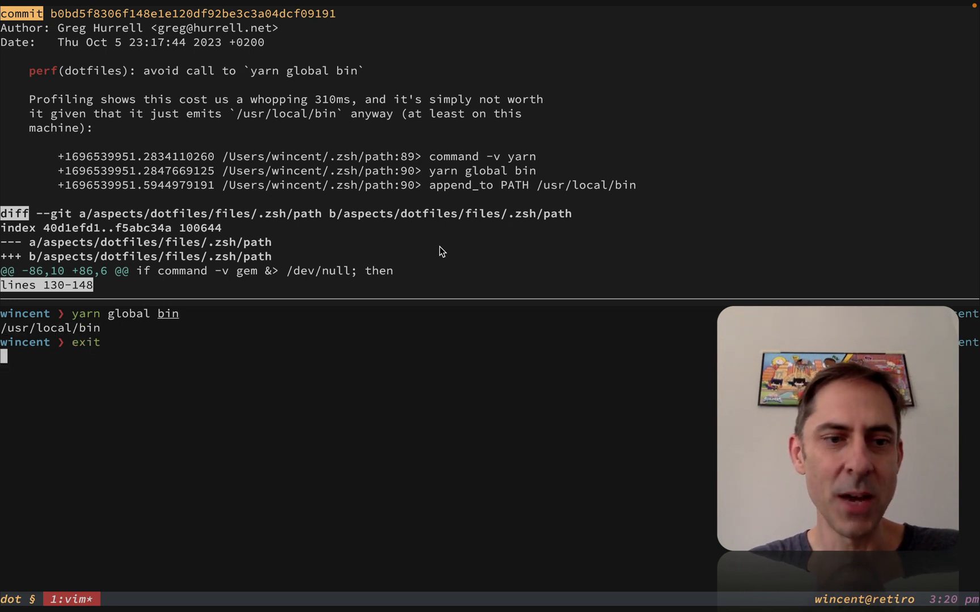
pyautogui.scroll(-3)
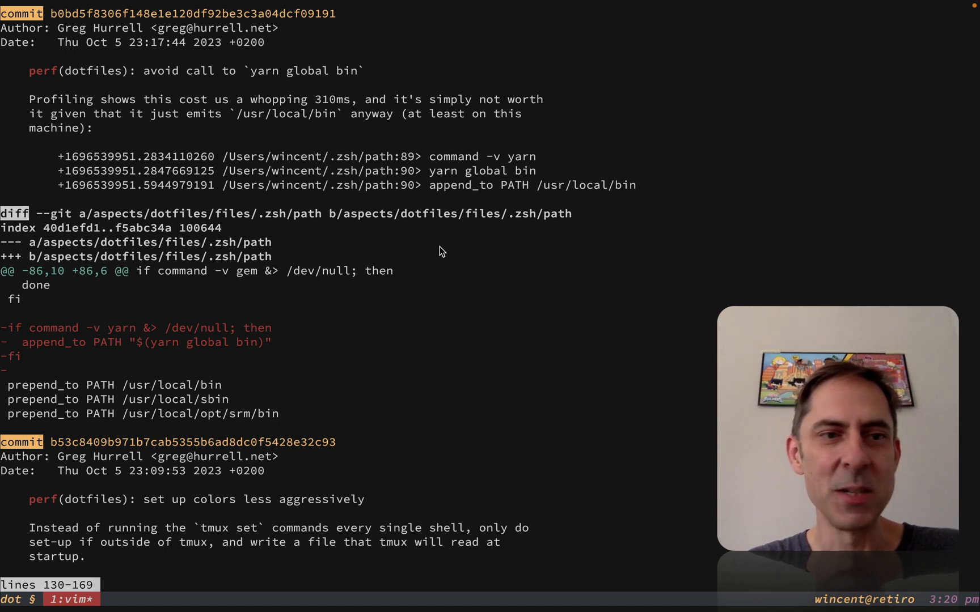
# - Scroll the git log past the colors diff to the 'avoid more forking' commit adding __extract
pyautogui.scroll(-3)
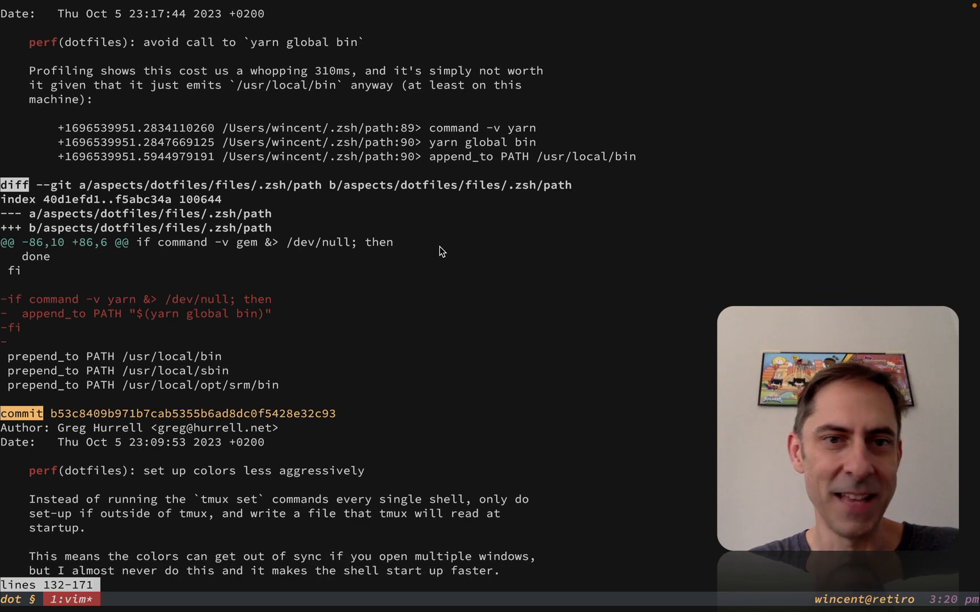
pyautogui.scroll(-3)
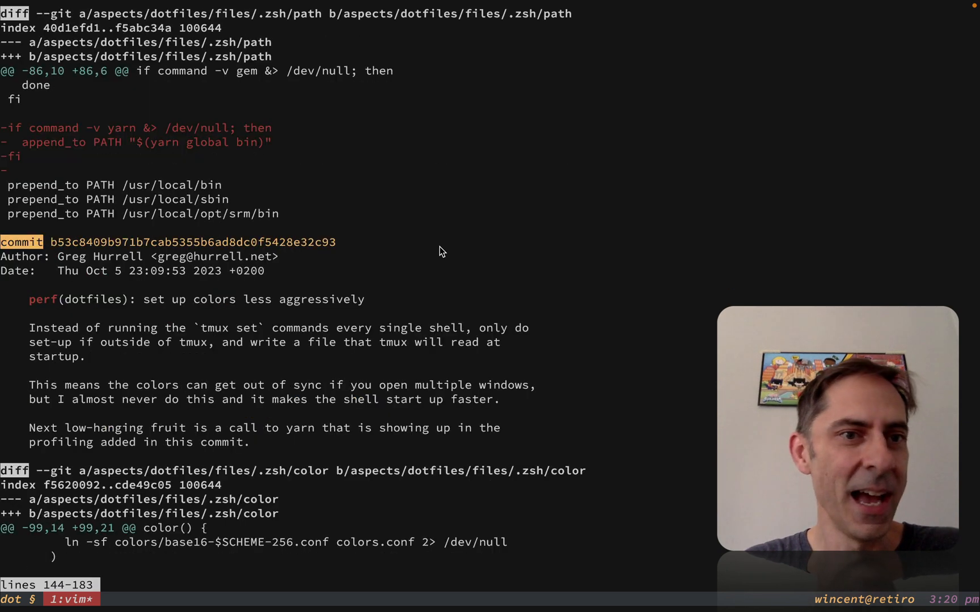
pyautogui.scroll(-3)
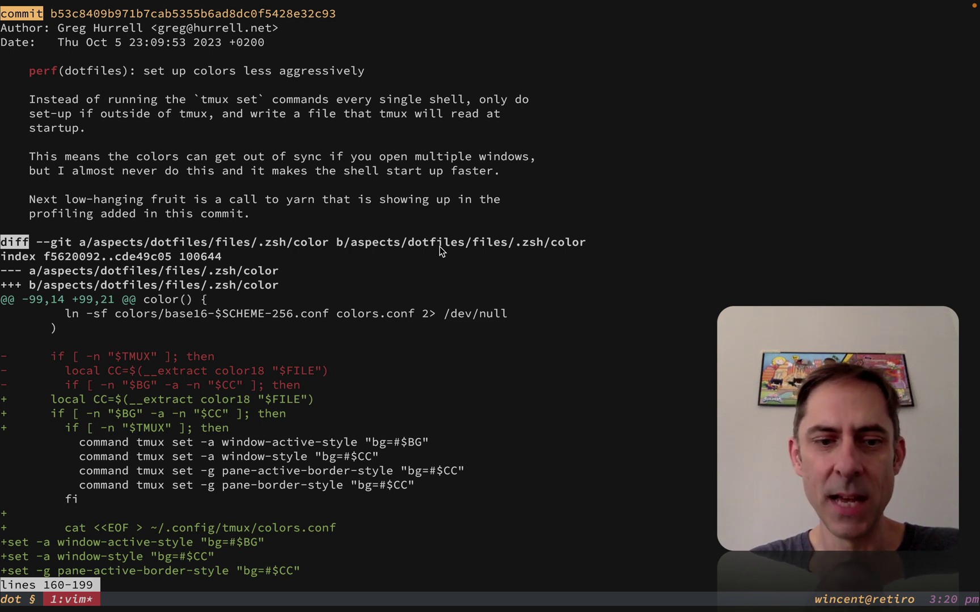
pyautogui.scroll(-3)
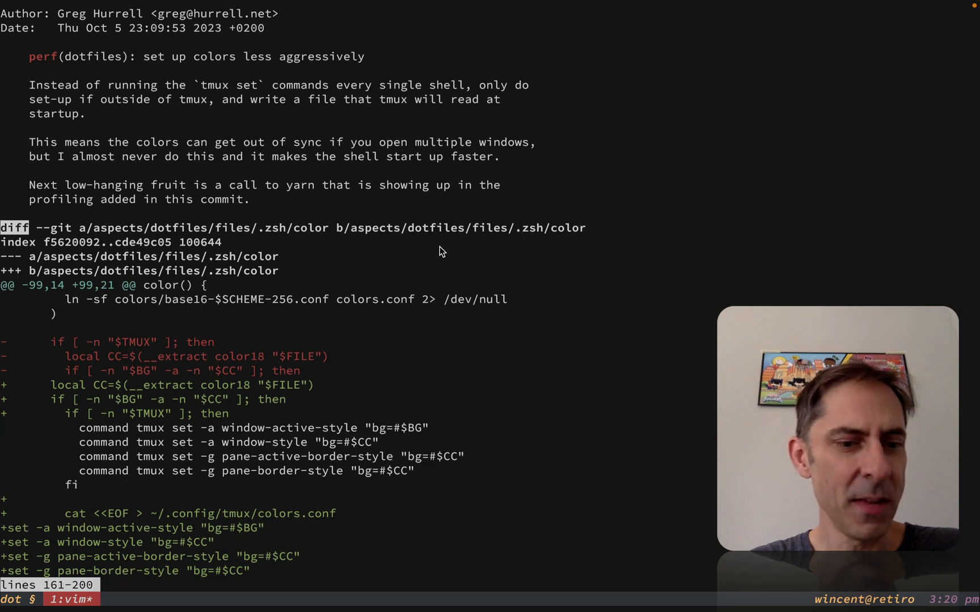
pyautogui.scroll(-3)
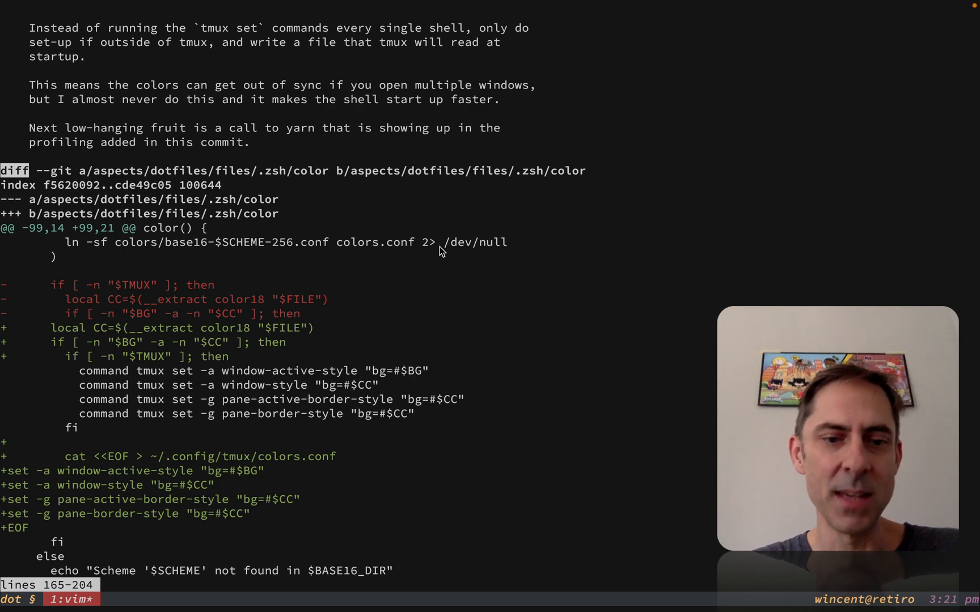
pyautogui.scroll(-3)
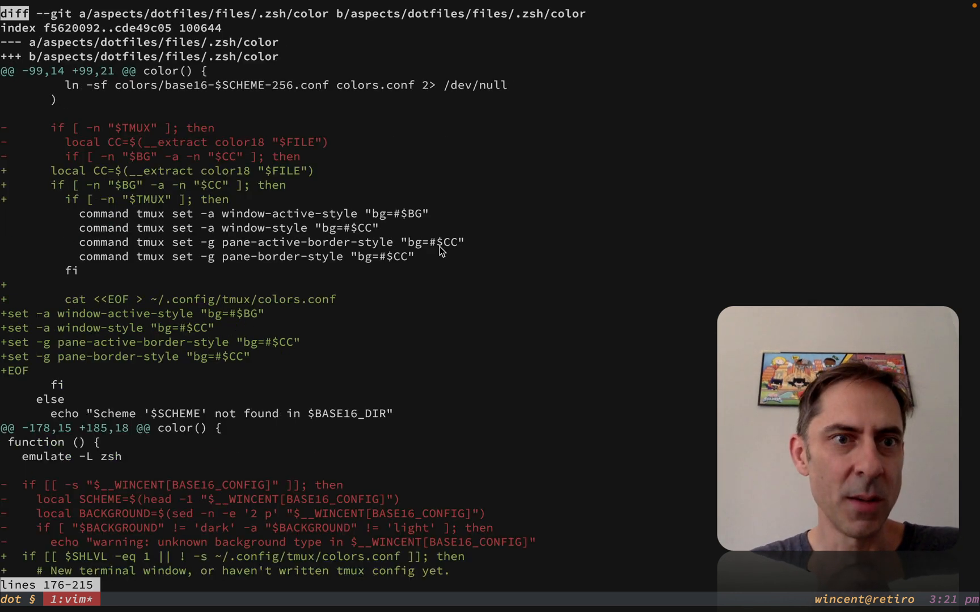
pyautogui.scroll(-3)
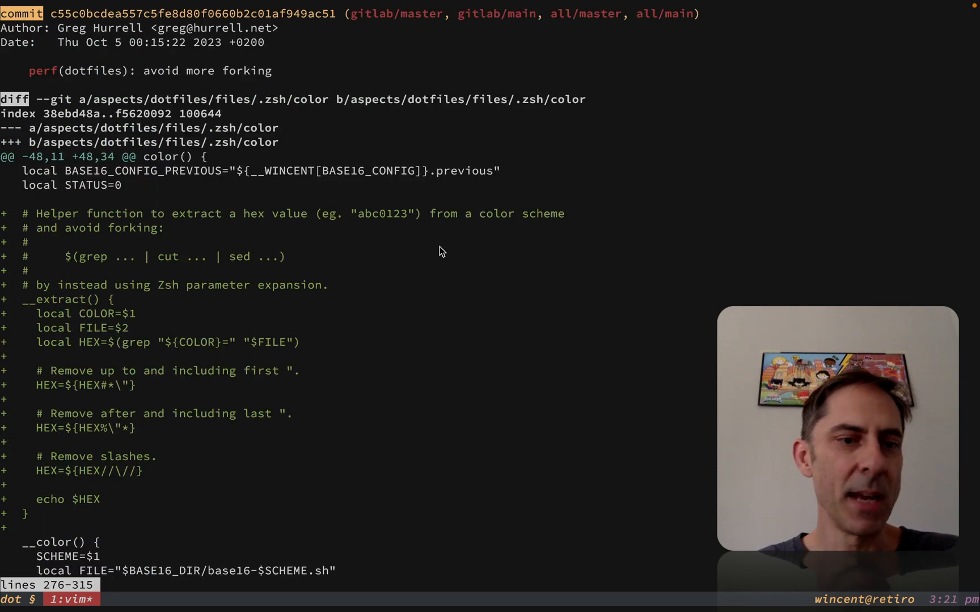
# - Read the diff where __extract replaces the grep/cut/sed lookups for color_background and color18
pyautogui.scroll(-3)
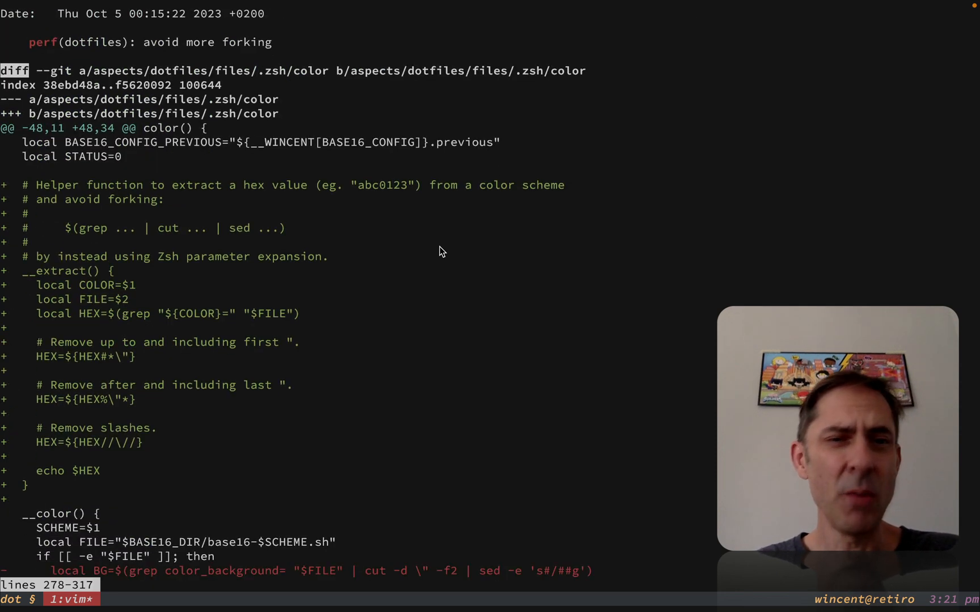
pyautogui.scroll(3)
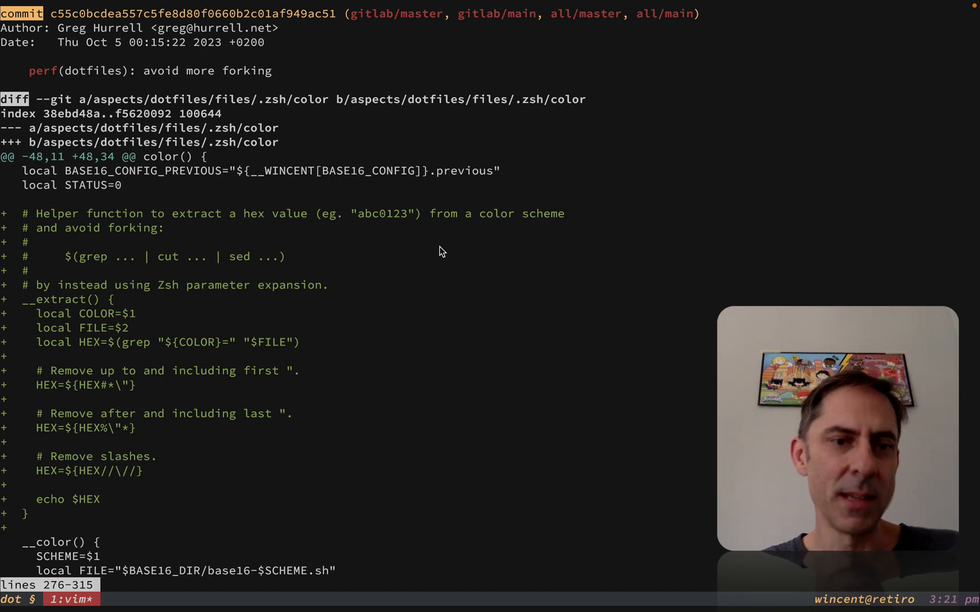
pyautogui.scroll(-3)
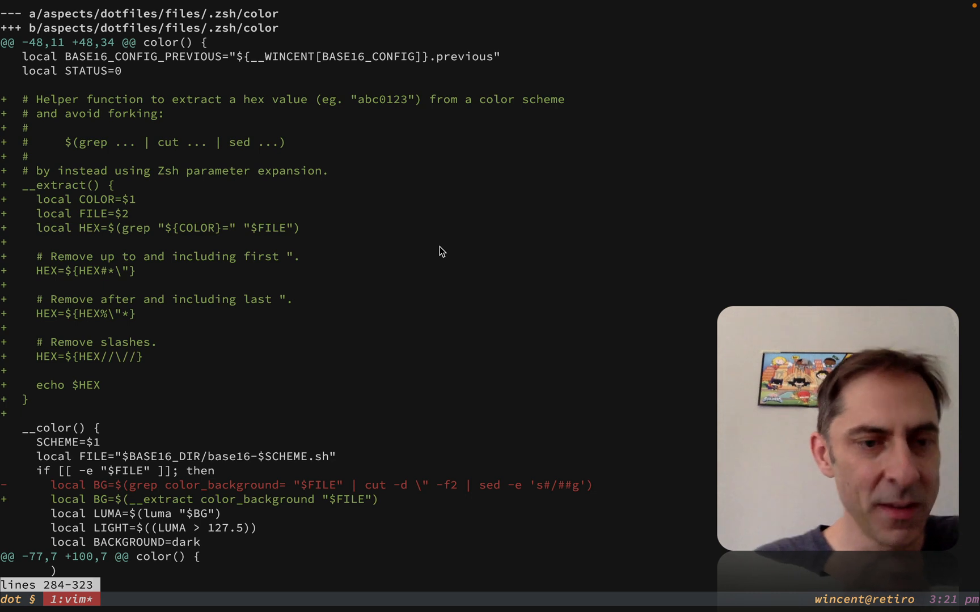
pyautogui.moveTo(158, 273)
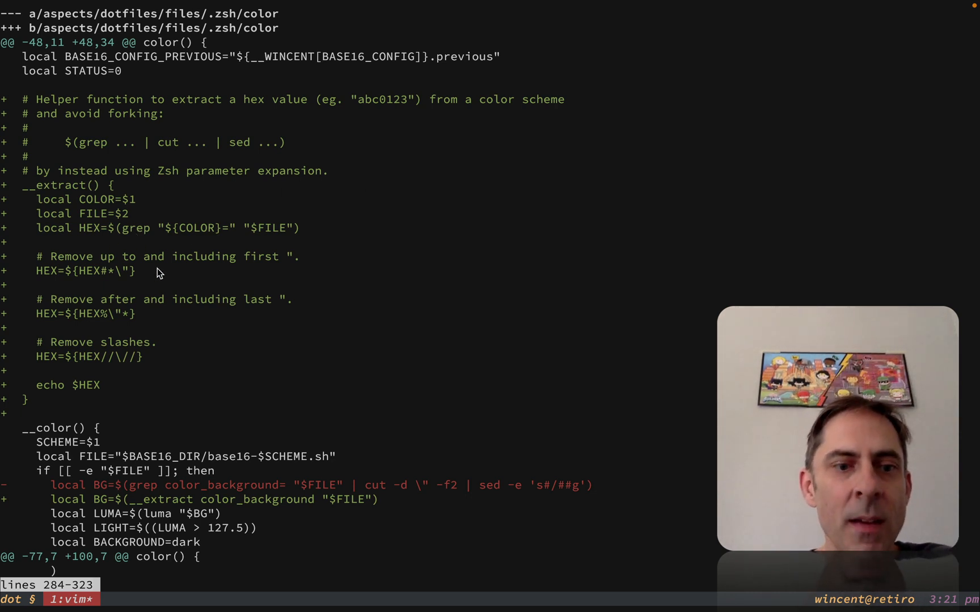
pyautogui.moveTo(116, 331)
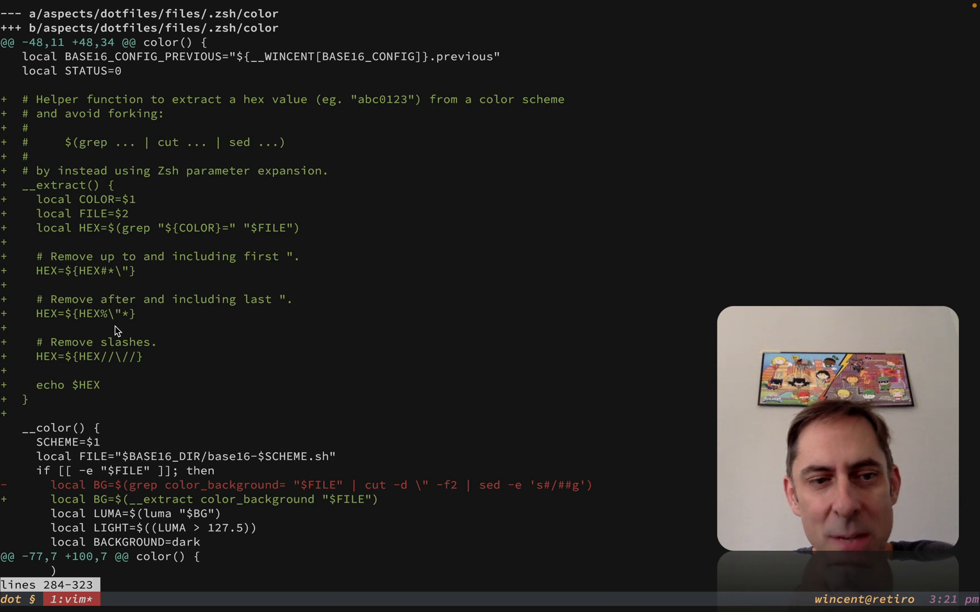
pyautogui.scroll(-3)
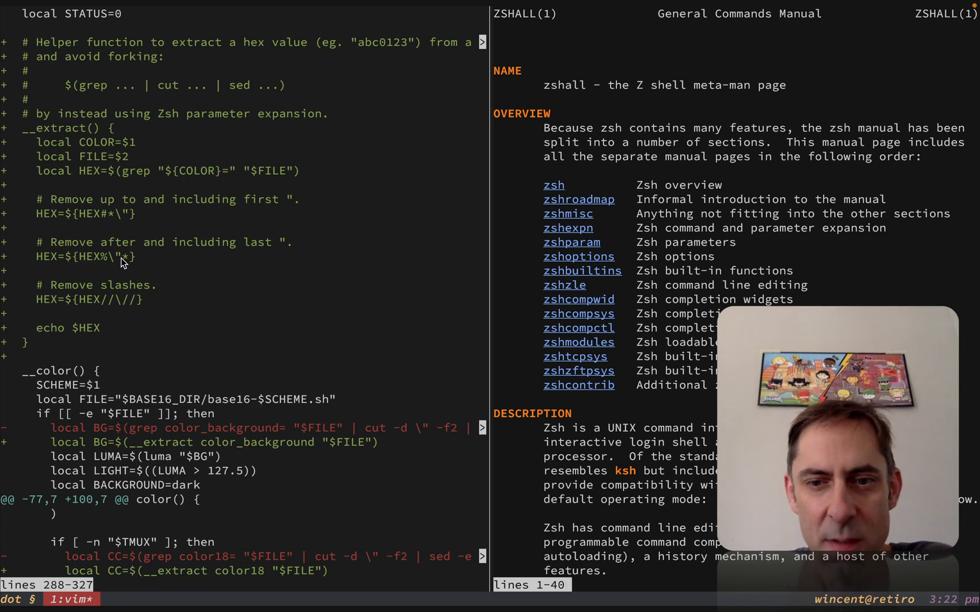
pyautogui.scroll(-3)
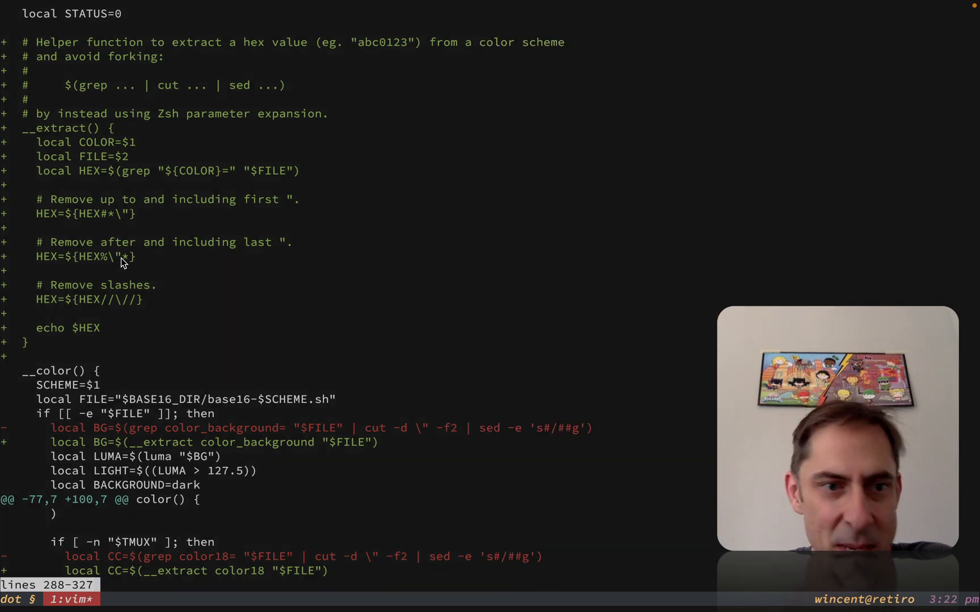
pyautogui.moveTo(142, 261)
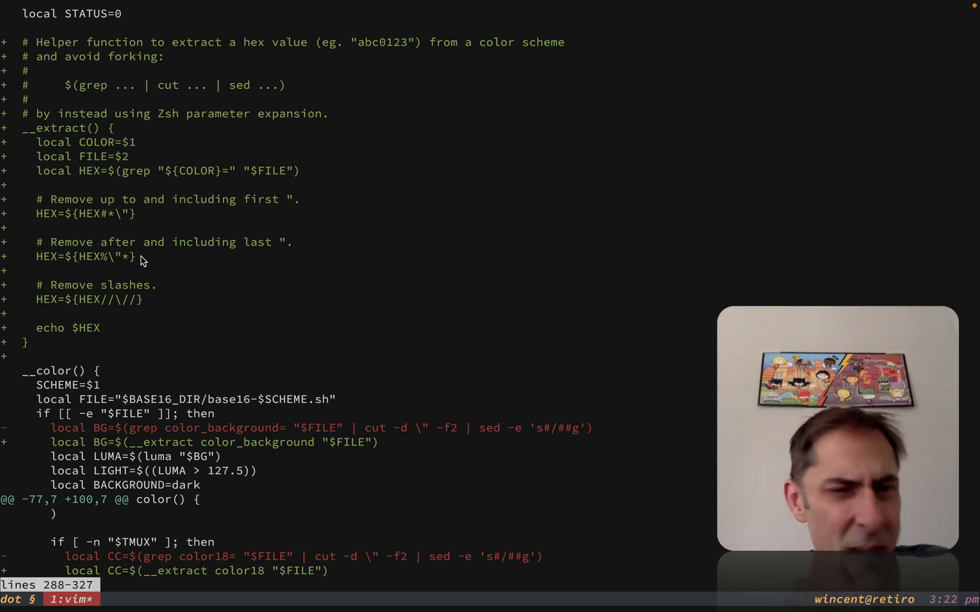
pyautogui.scroll(-3)
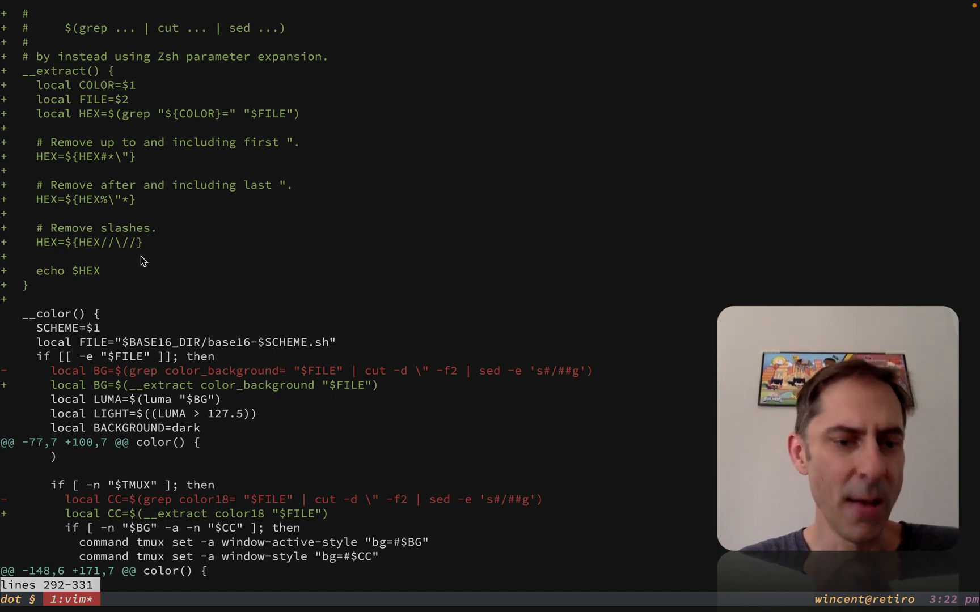
# - Scroll past the 'avoid forking basename' commit to the zsh-async vcs_info commit
pyautogui.scroll(-3)
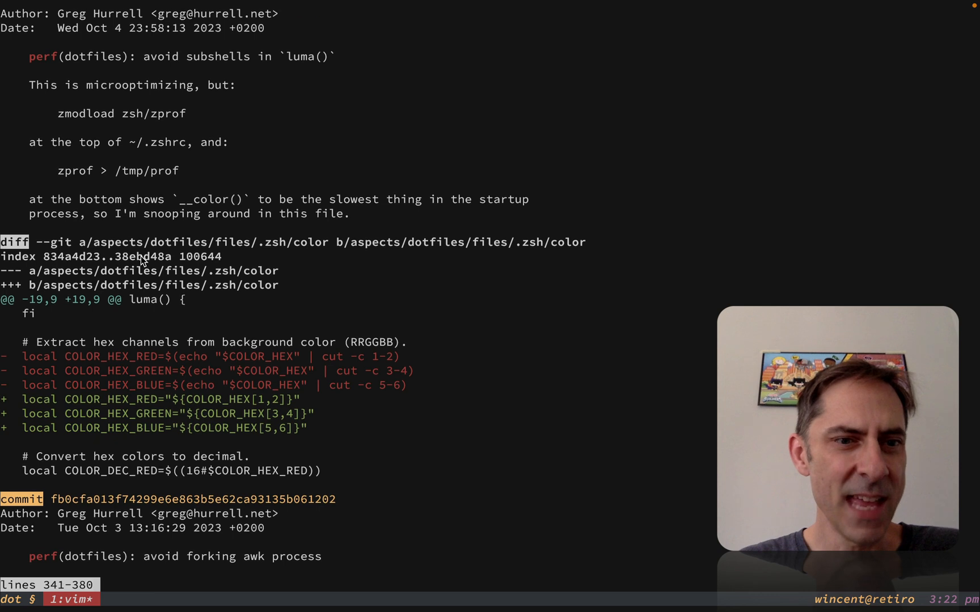
pyautogui.scroll(-3)
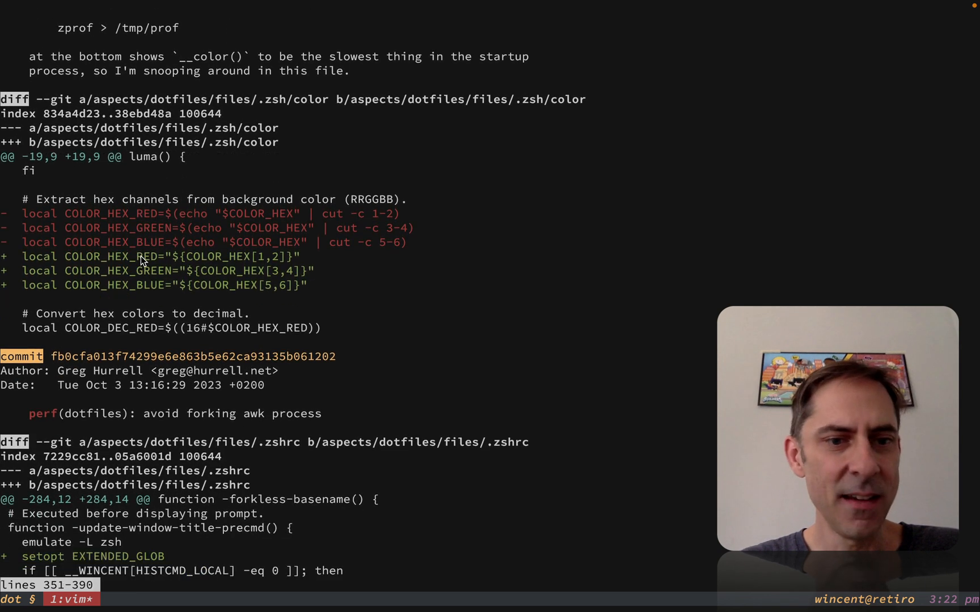
pyautogui.moveTo(267, 257)
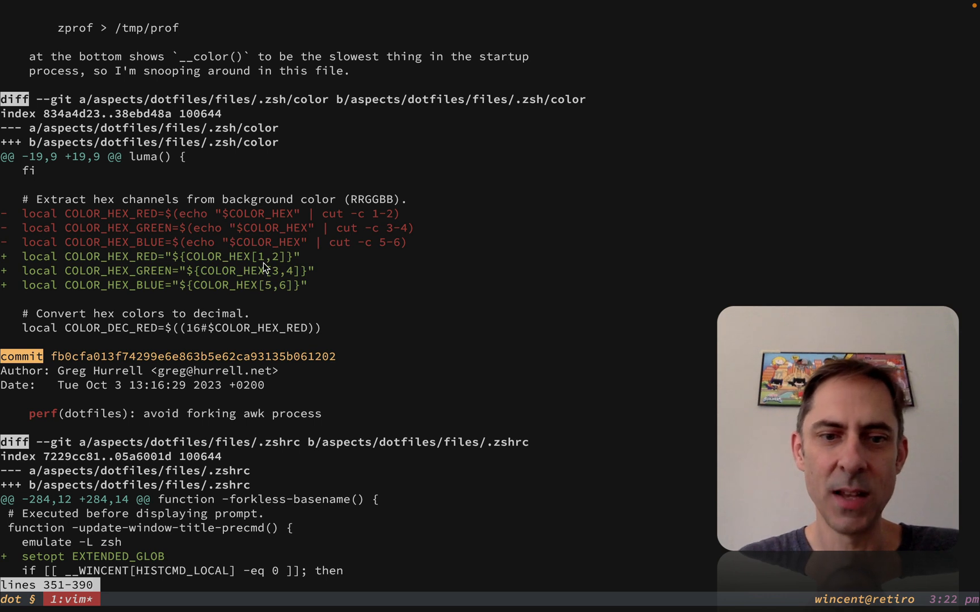
pyautogui.moveTo(229, 262)
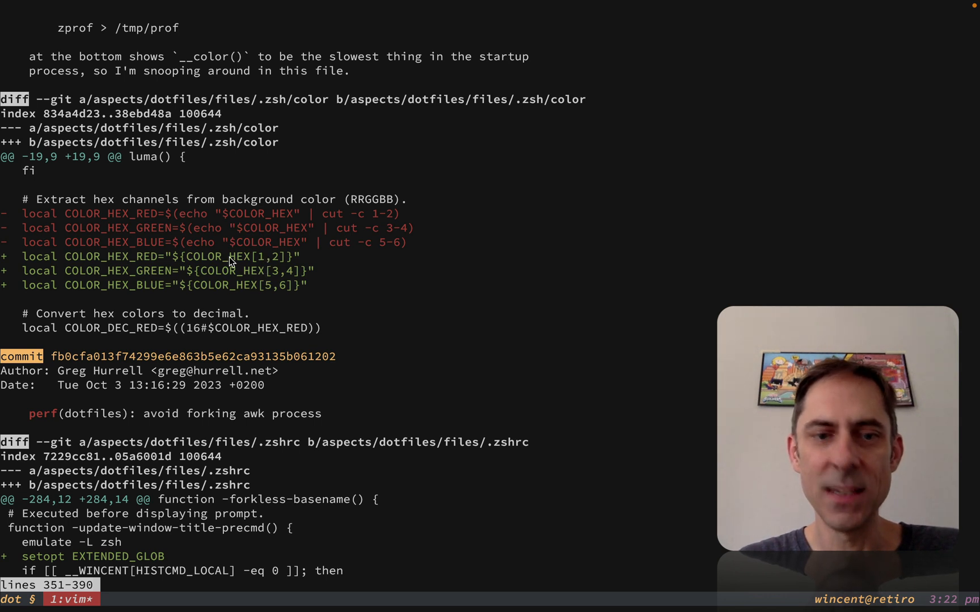
pyautogui.moveTo(378, 244)
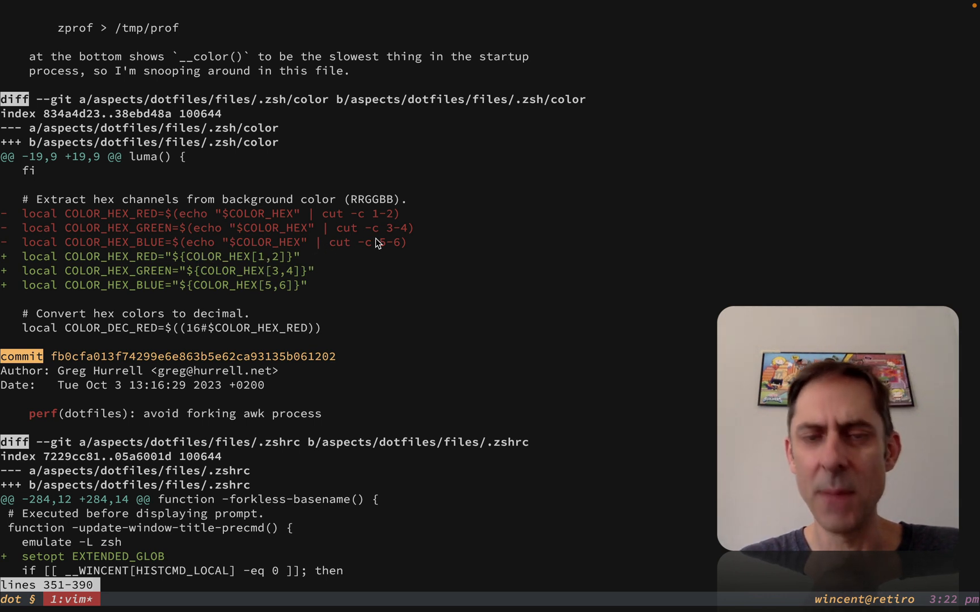
pyautogui.moveTo(285, 234)
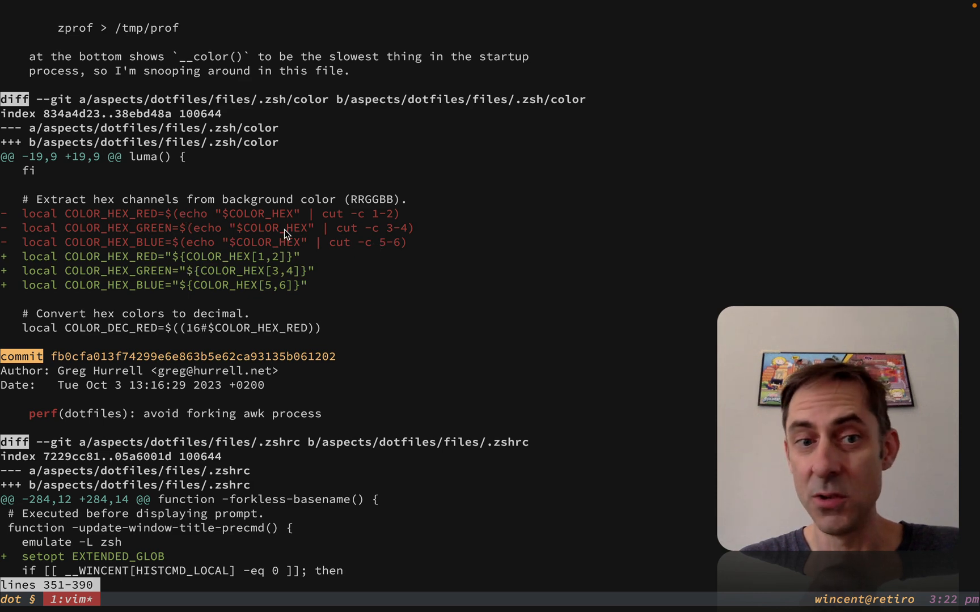
pyautogui.scroll(-3)
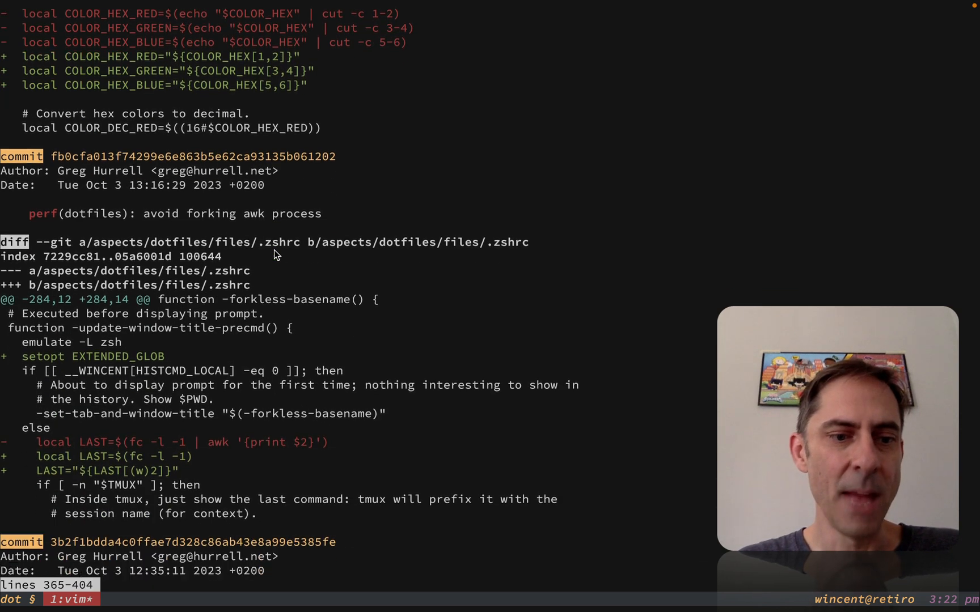
pyautogui.scroll(-3)
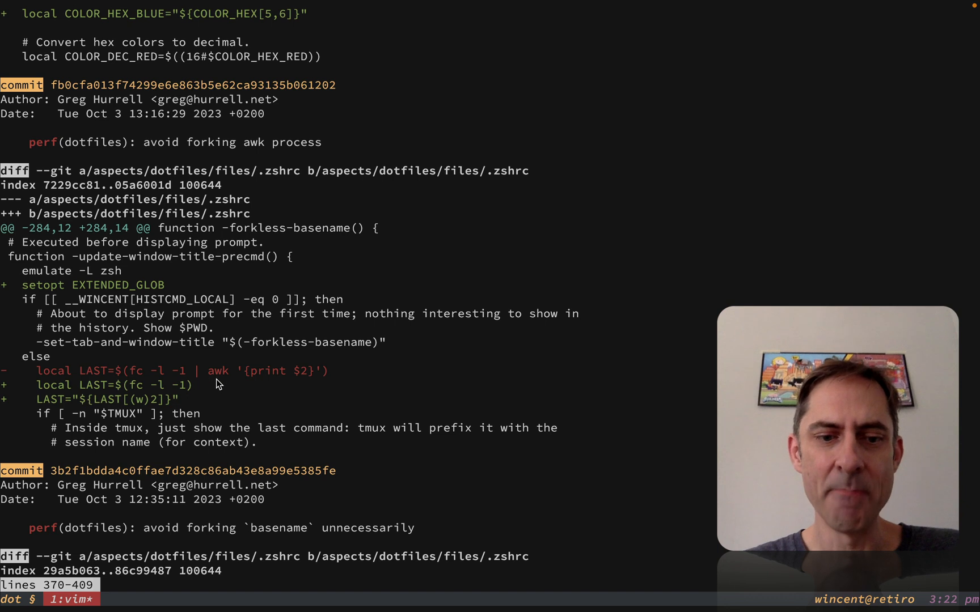
pyautogui.moveTo(155, 405)
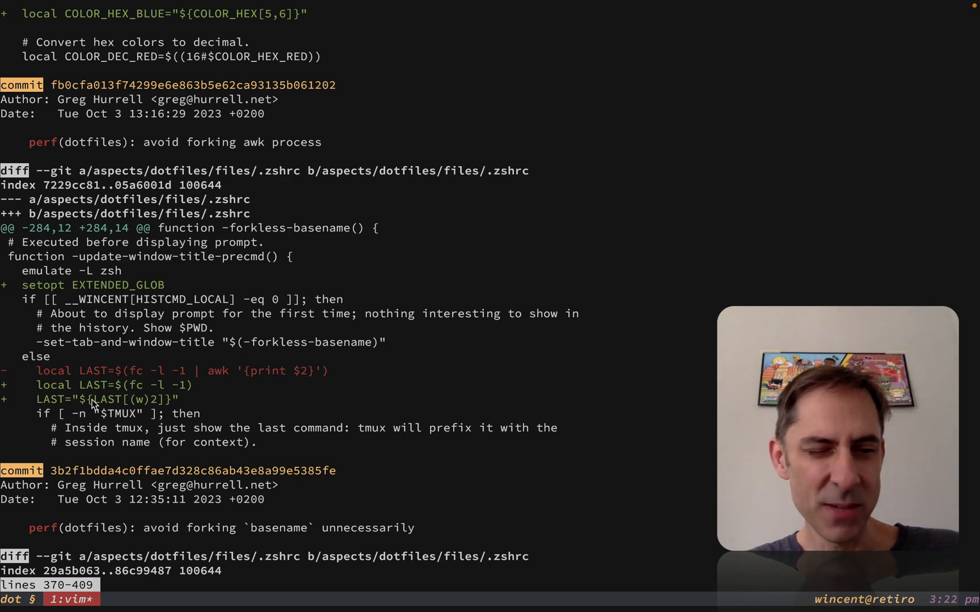
pyautogui.scroll(-3)
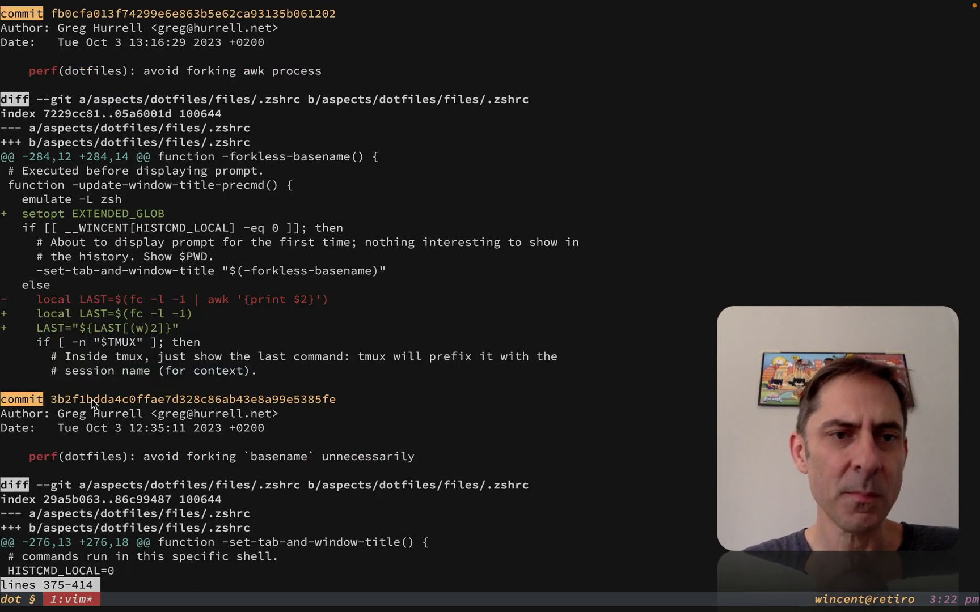
pyautogui.scroll(-3)
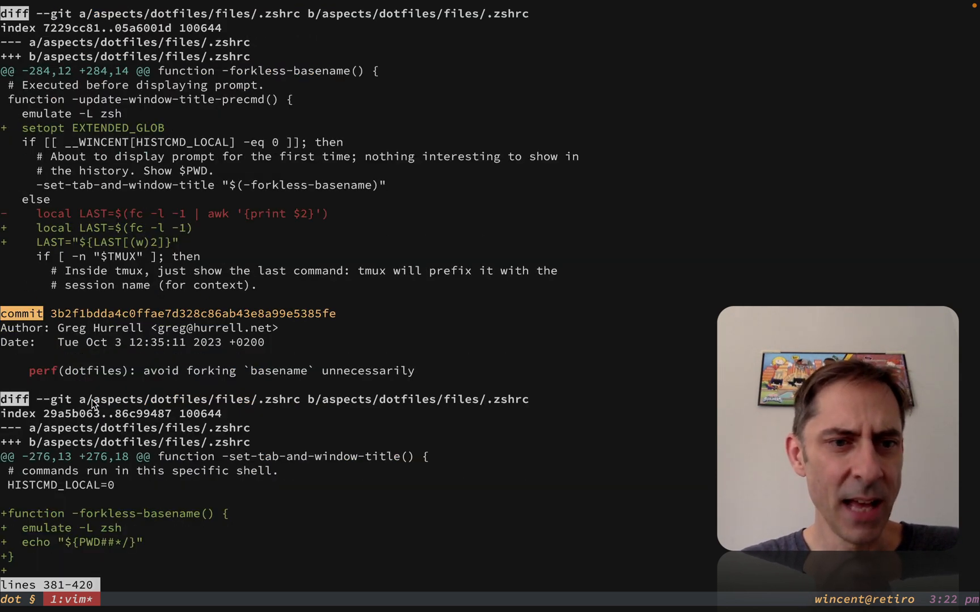
pyautogui.scroll(-3)
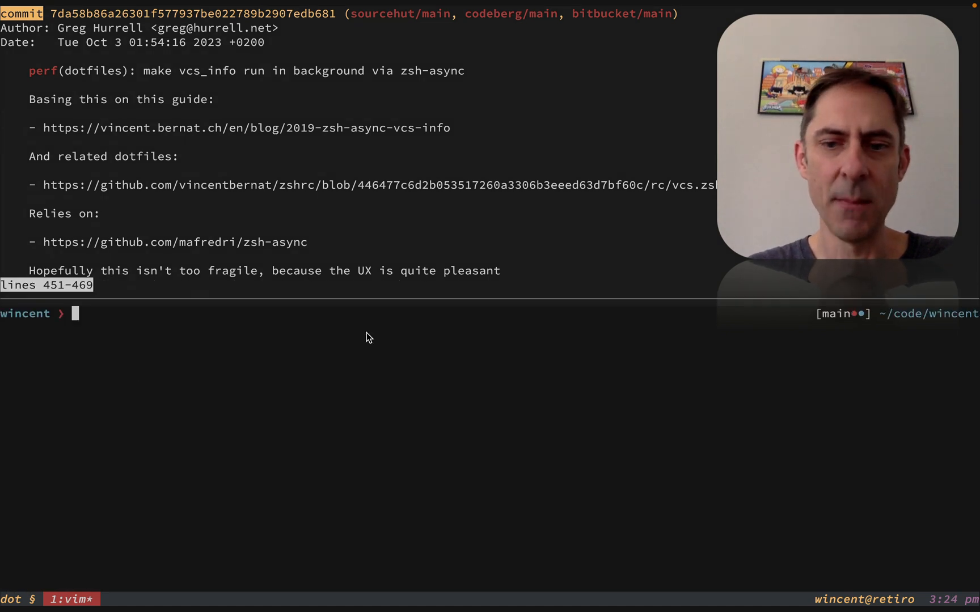
pyautogui.moveTo(839, 318)
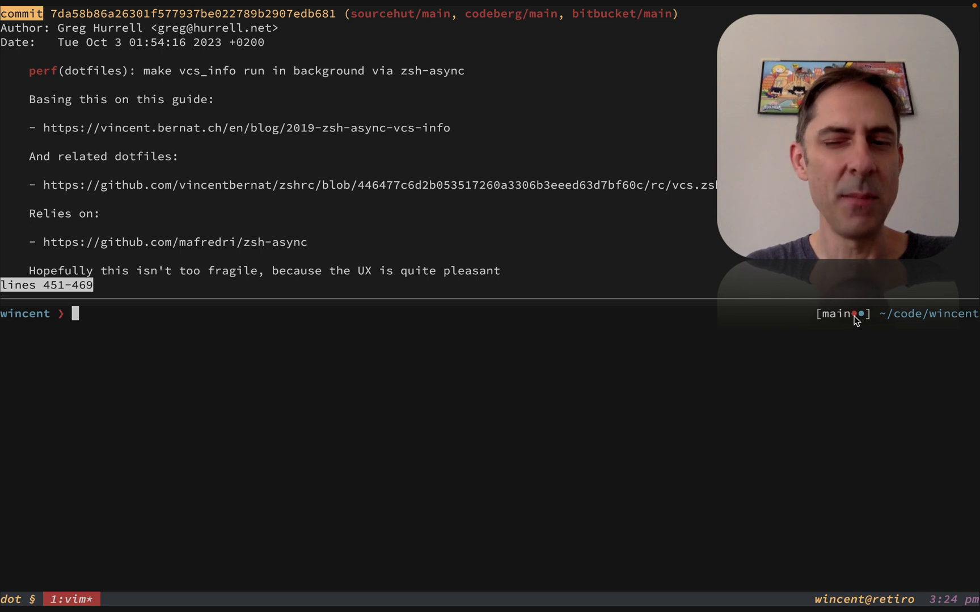
pyautogui.moveTo(863, 320)
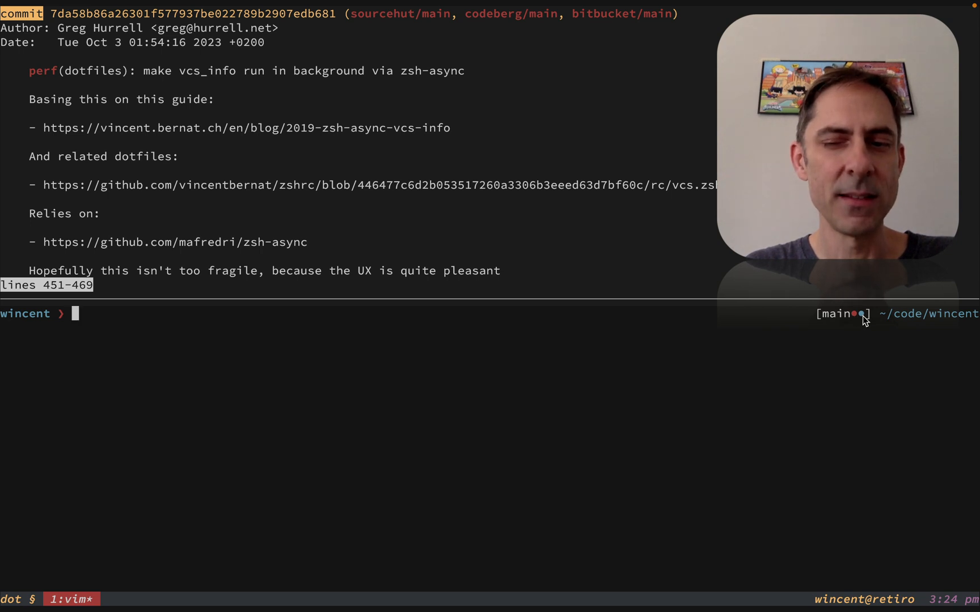
# - Run git status, start a nested zsh and cd into ~/code/linux to demo the async prompt
pyautogui.write('git co -')
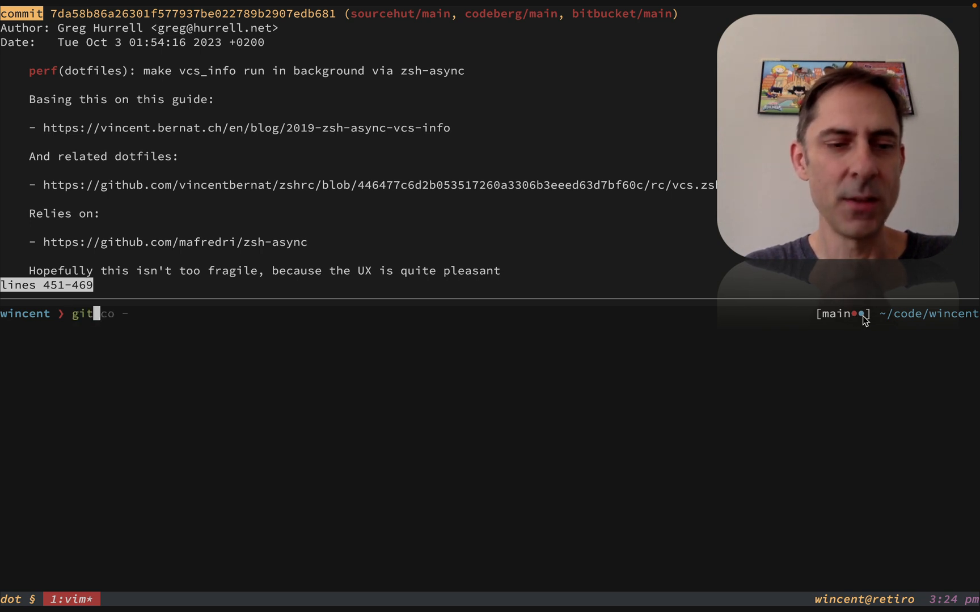
pyautogui.press('Return')
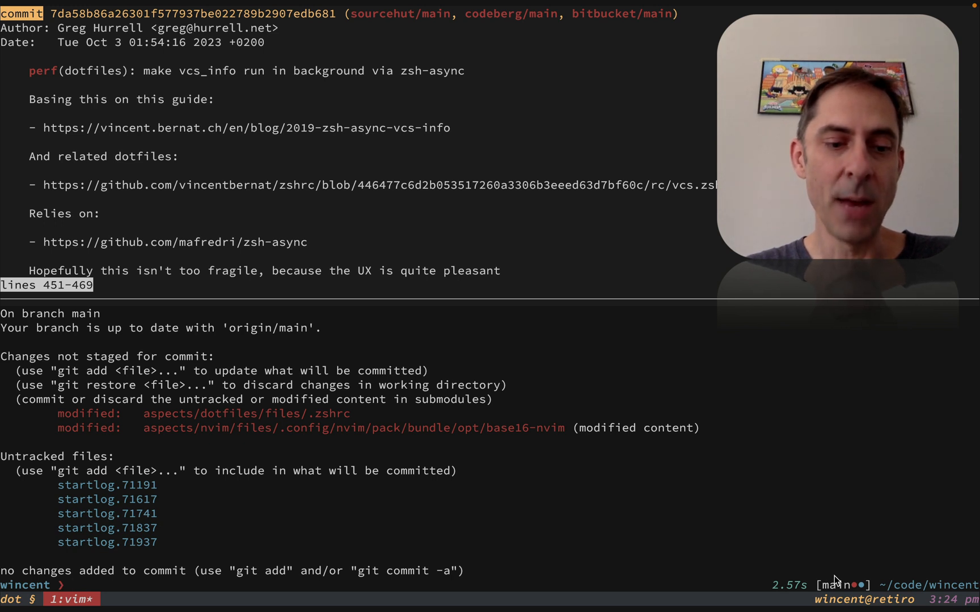
pyautogui.write('zsh')
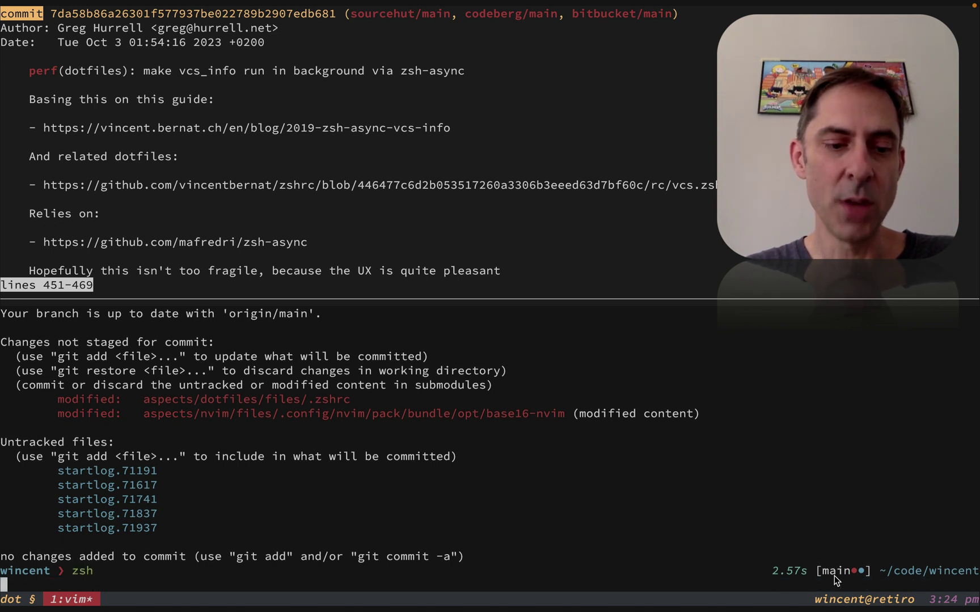
pyautogui.press('Return')
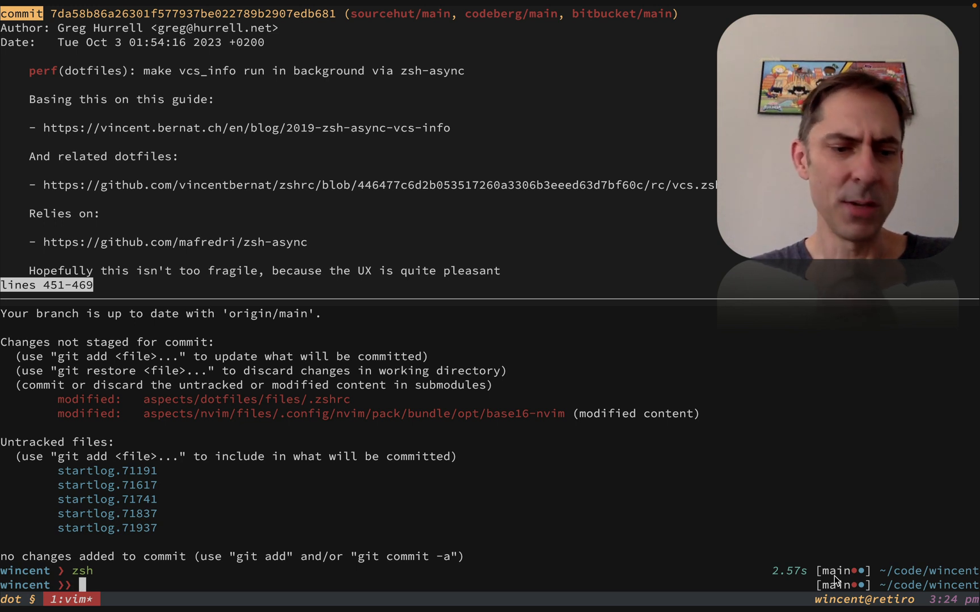
pyautogui.write('cd l')
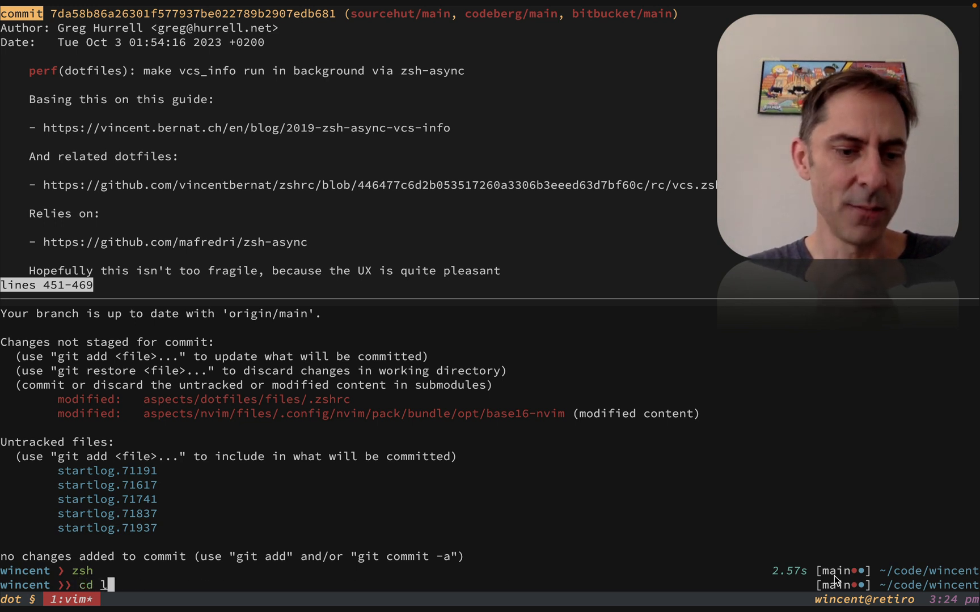
pyautogui.press('Return')
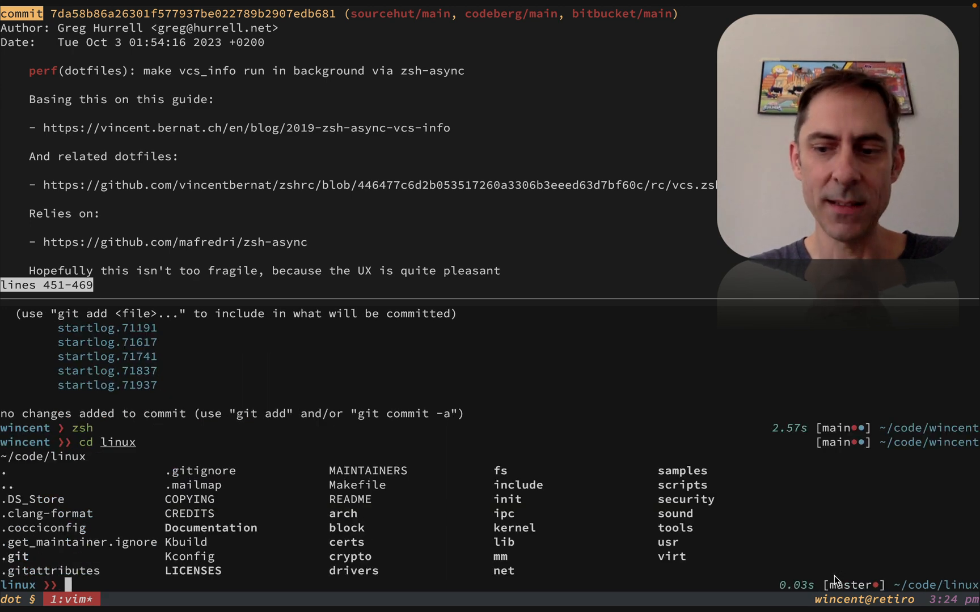
pyautogui.moveTo(801, 593)
pyautogui.write('e')
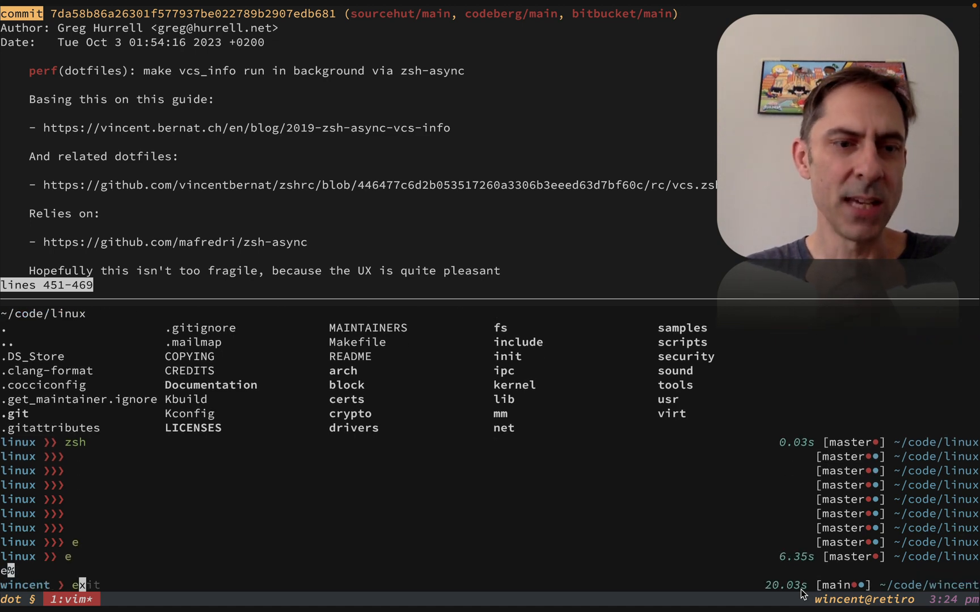
pyautogui.scroll(-3)
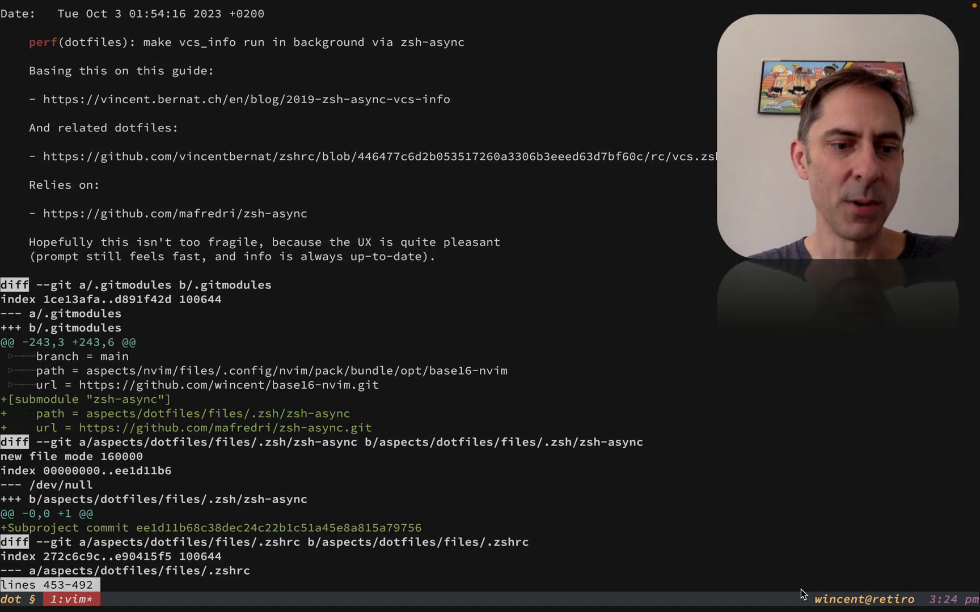
# - Scroll to the 'avoid expensive history call in prompt' commit using fc -l -1
pyautogui.scroll(-3)
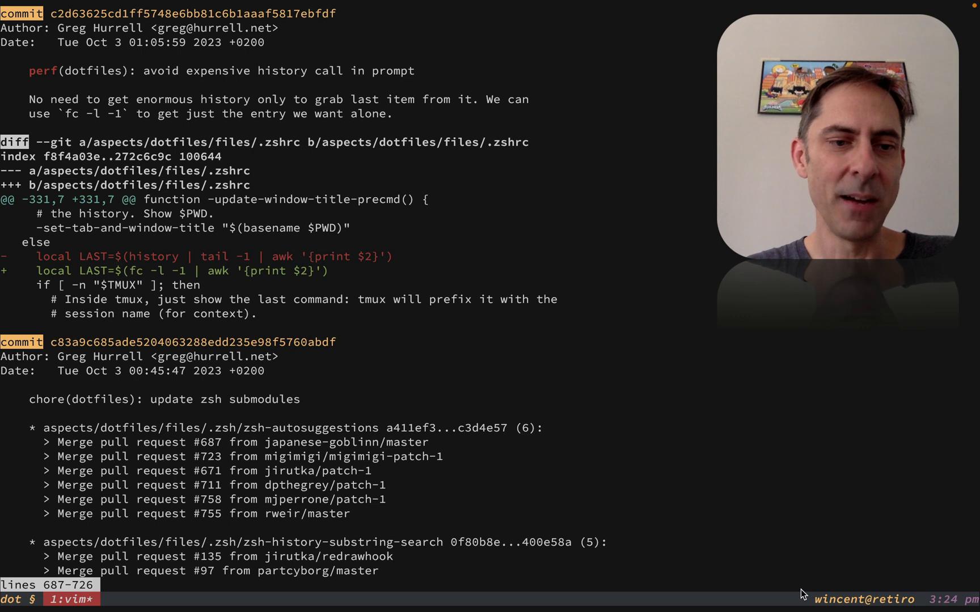
pyautogui.moveTo(149, 258)
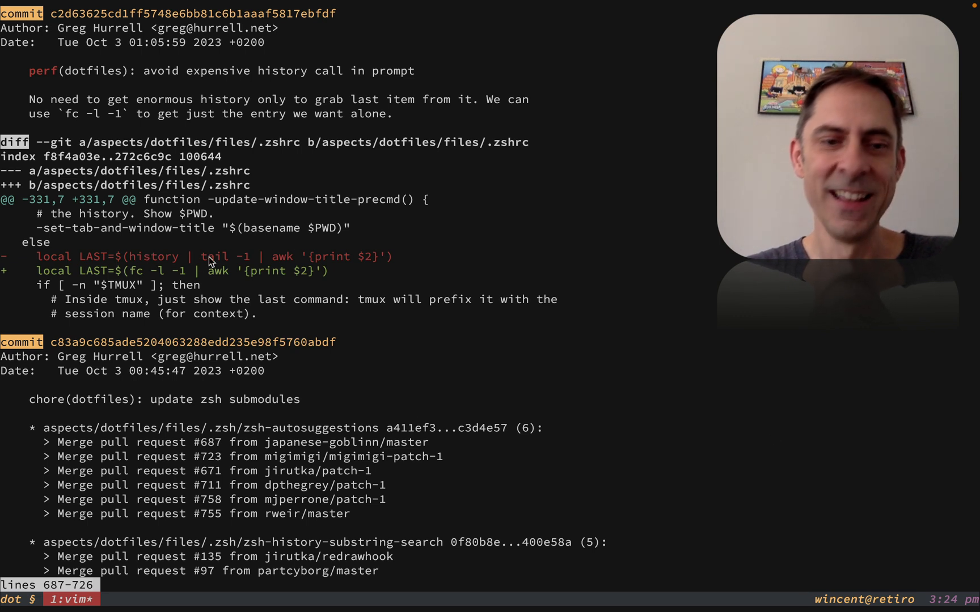
pyautogui.moveTo(231, 269)
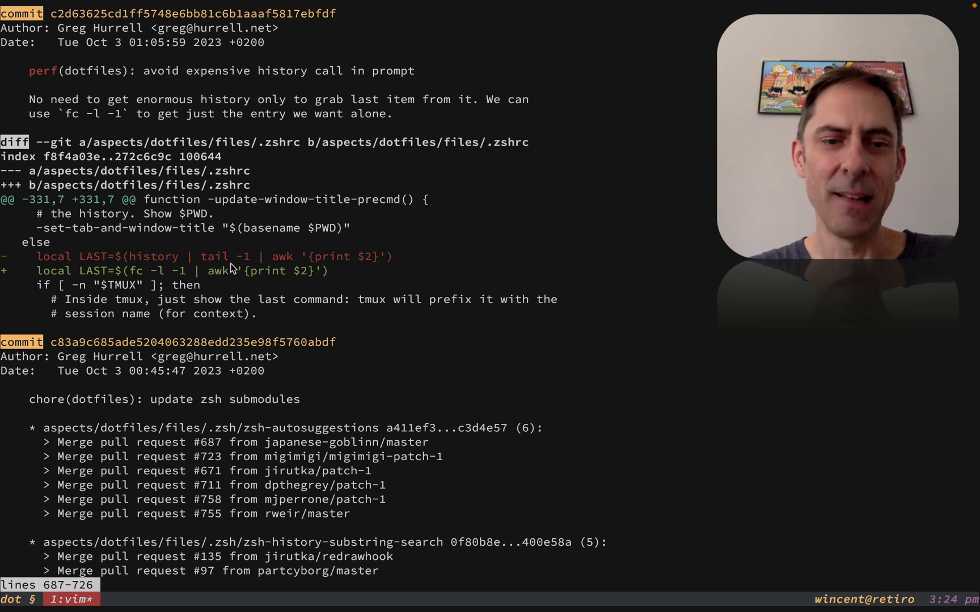
pyautogui.moveTo(246, 261)
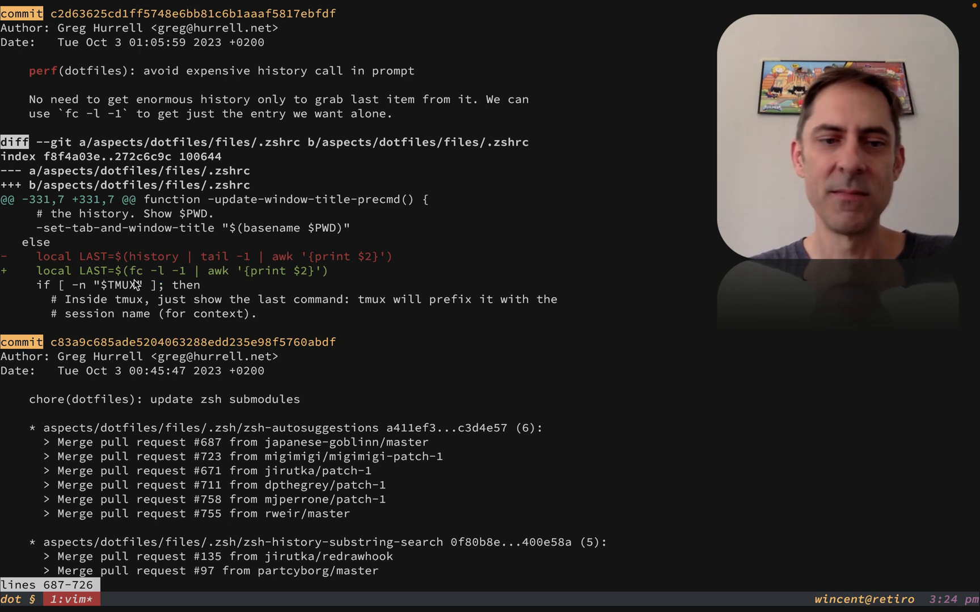
pyautogui.moveTo(173, 279)
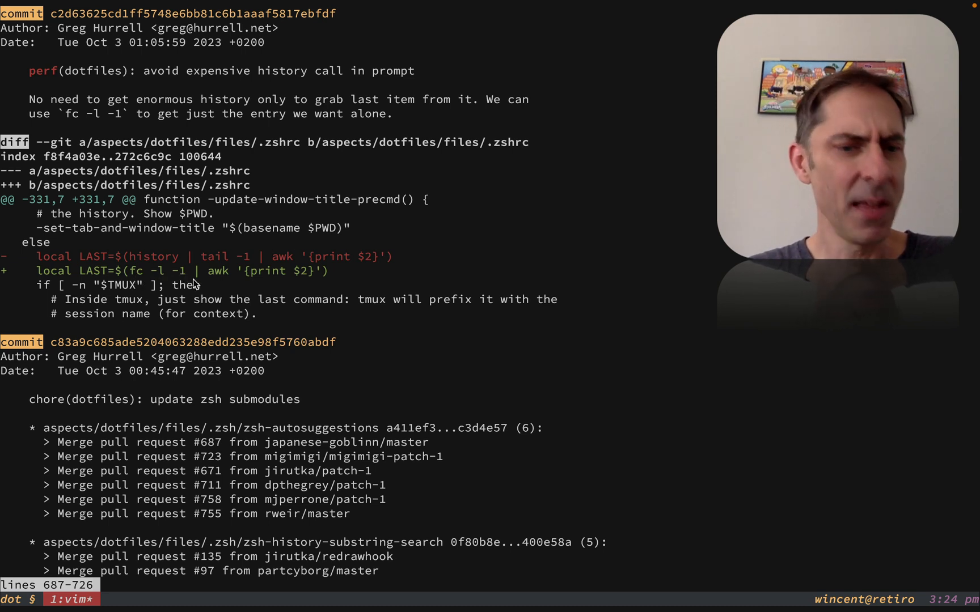
pyautogui.scroll(-3)
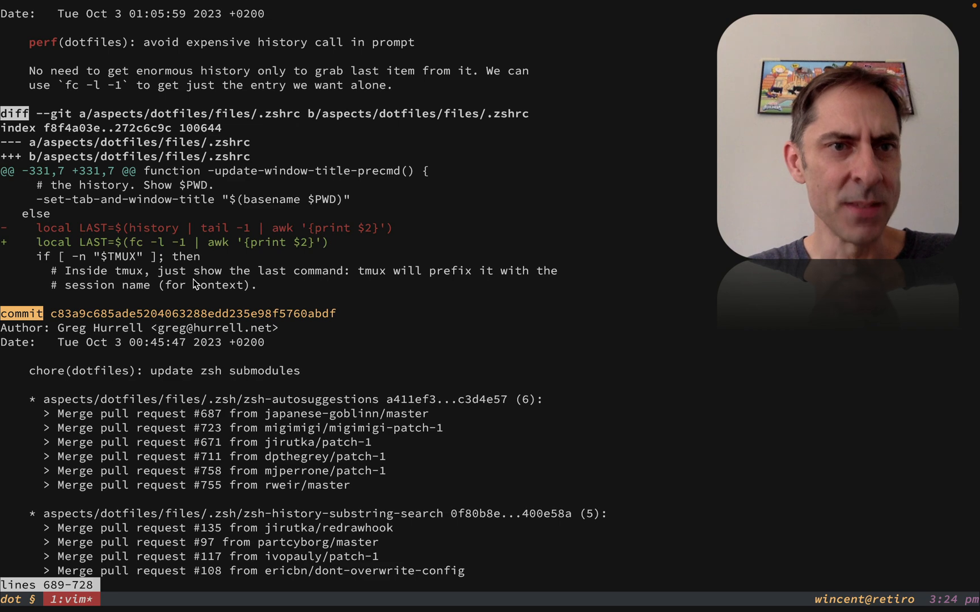